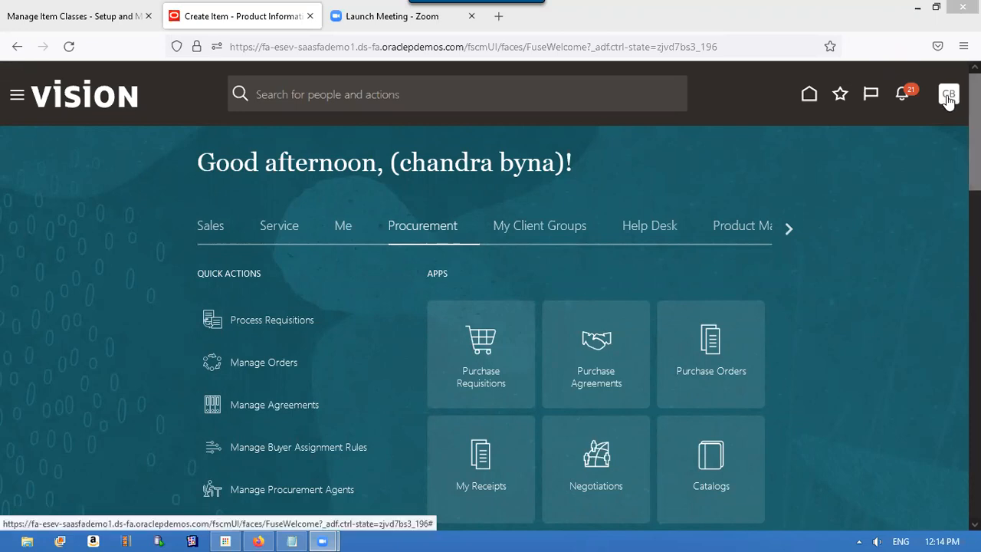
pyautogui.moveTo(947, 94)
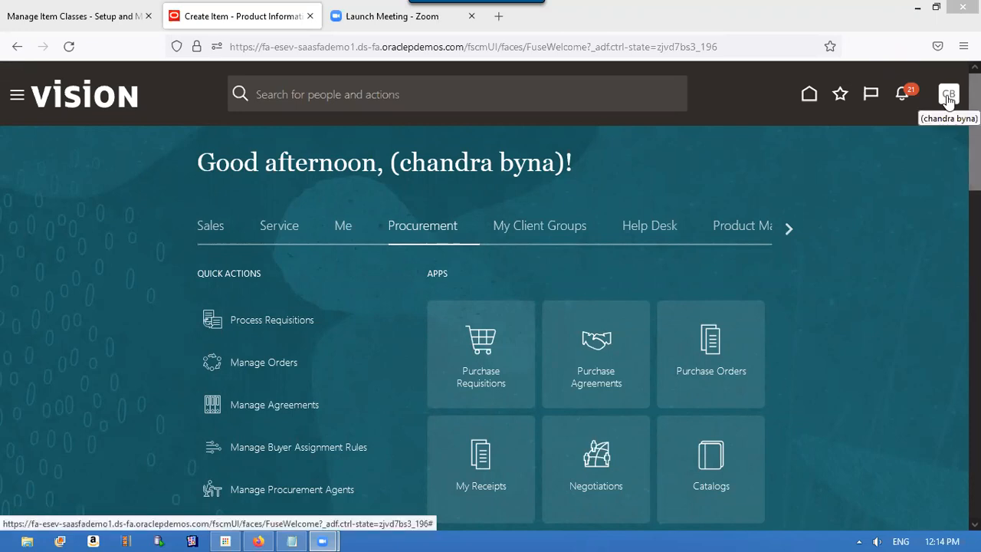
pyautogui.moveTo(793, 252)
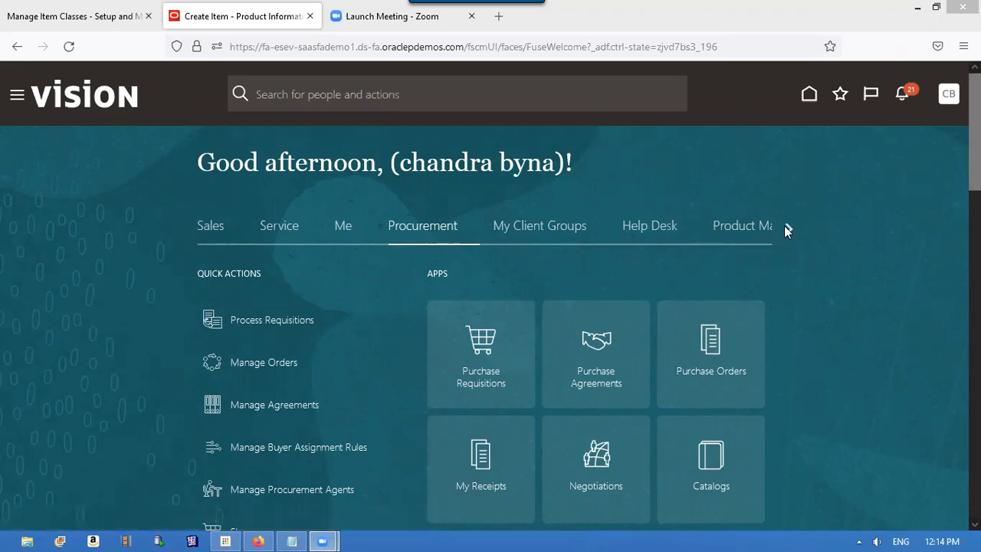
# Reveal the Product Management group and launch the Product Information Management work area
pyautogui.click(788, 228)
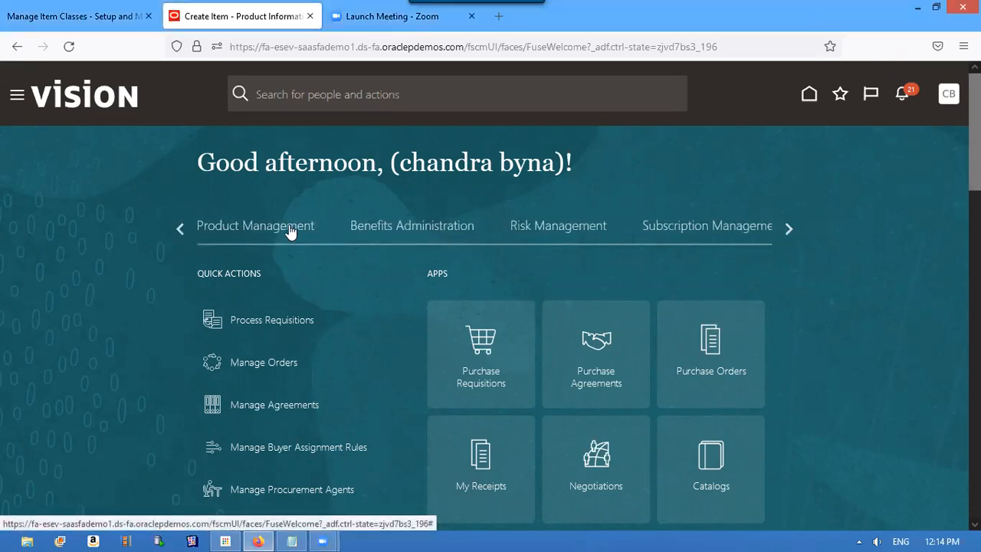
pyautogui.click(255, 225)
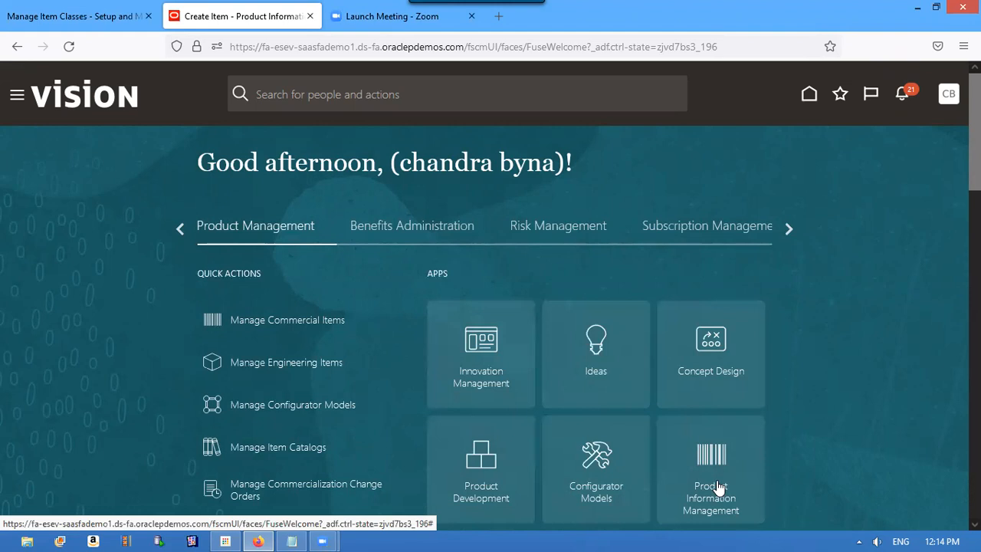
pyautogui.moveTo(714, 471)
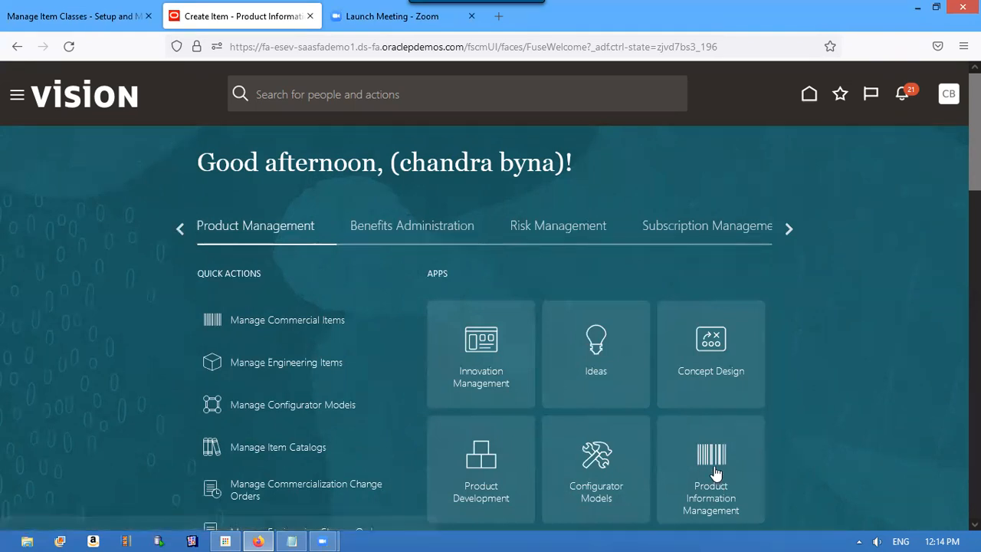
pyautogui.moveTo(714, 465)
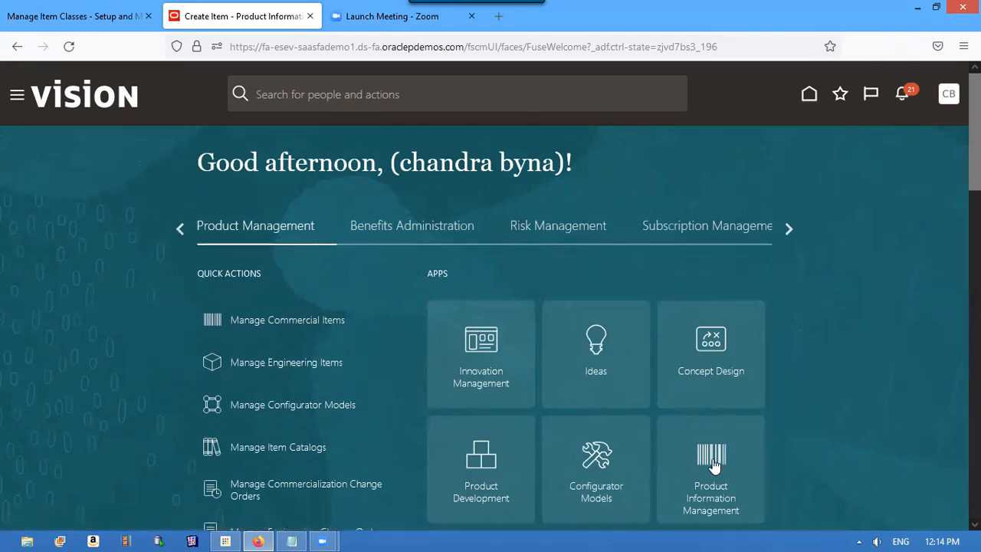
pyautogui.click(710, 469)
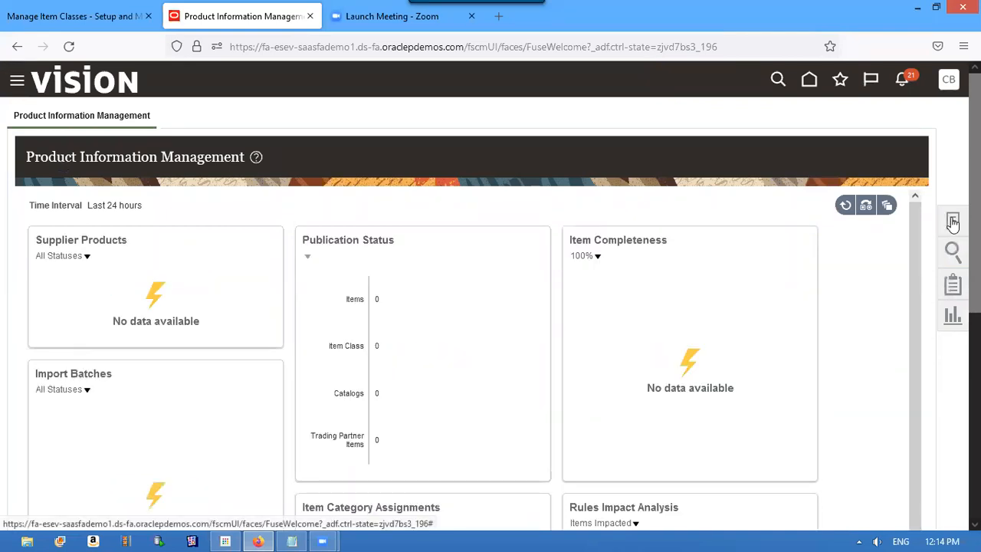
# Start Create Item from the Item Management tasks panel
pyautogui.click(953, 221)
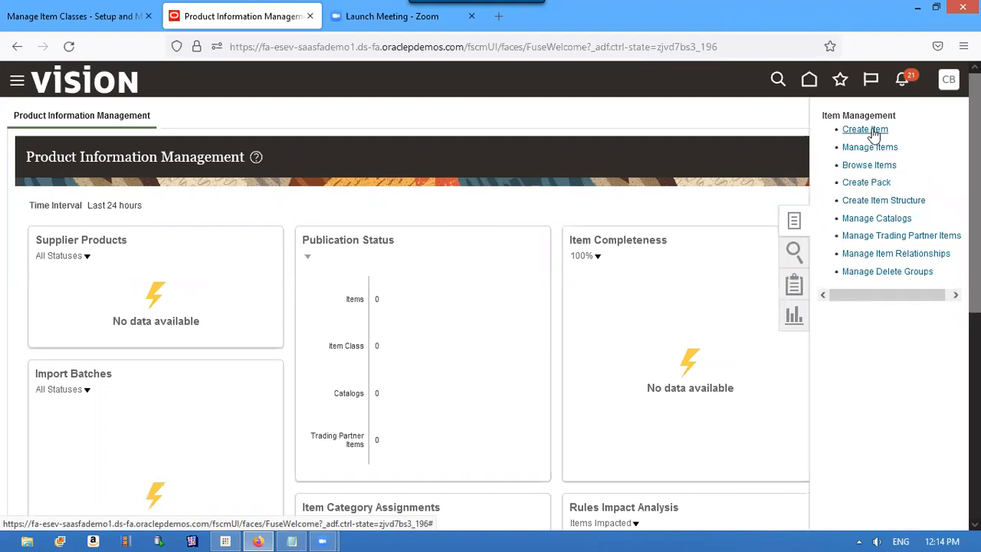
pyautogui.click(864, 129)
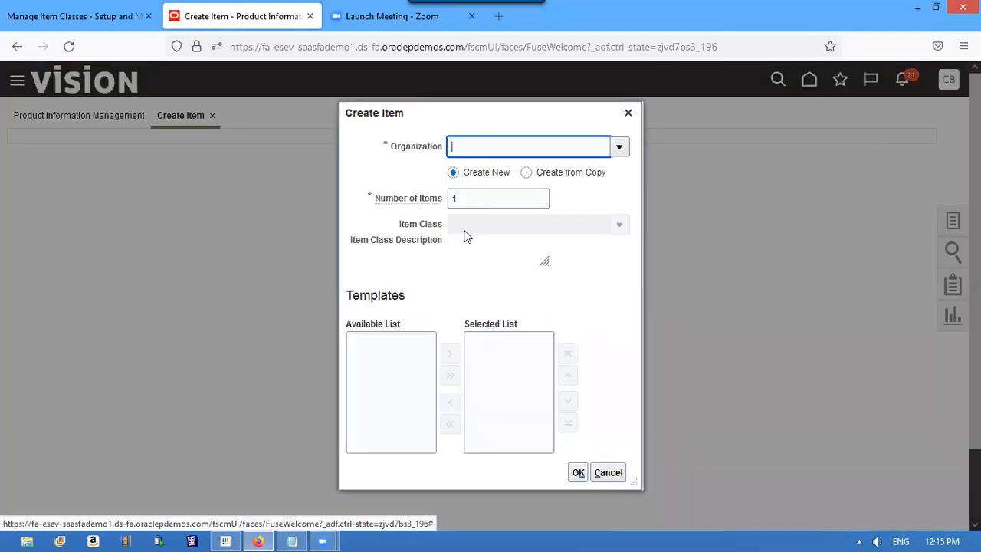
pyautogui.moveTo(471, 145)
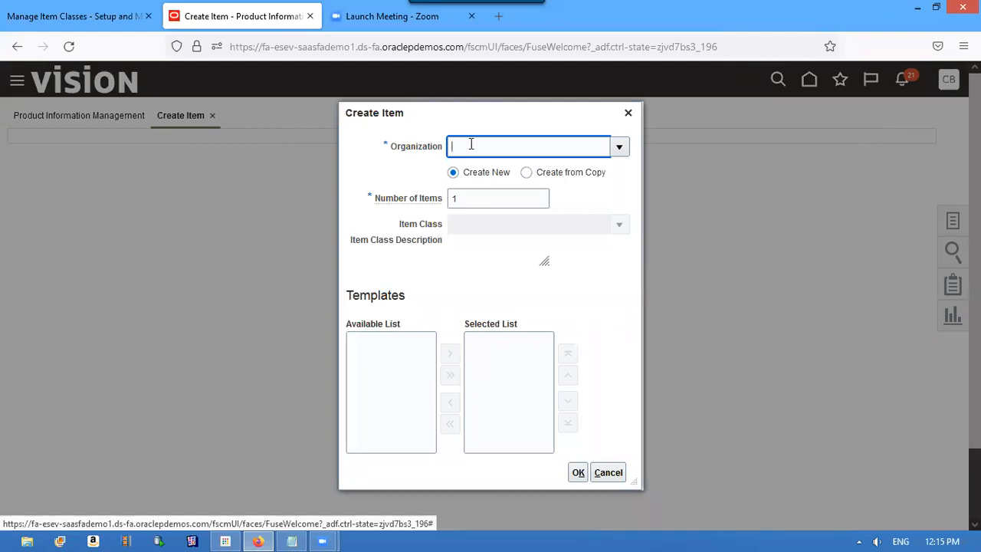
# Enter the organization search text, cancelling the Search and Select dialog and retyping 'T'
pyautogui.write('T')
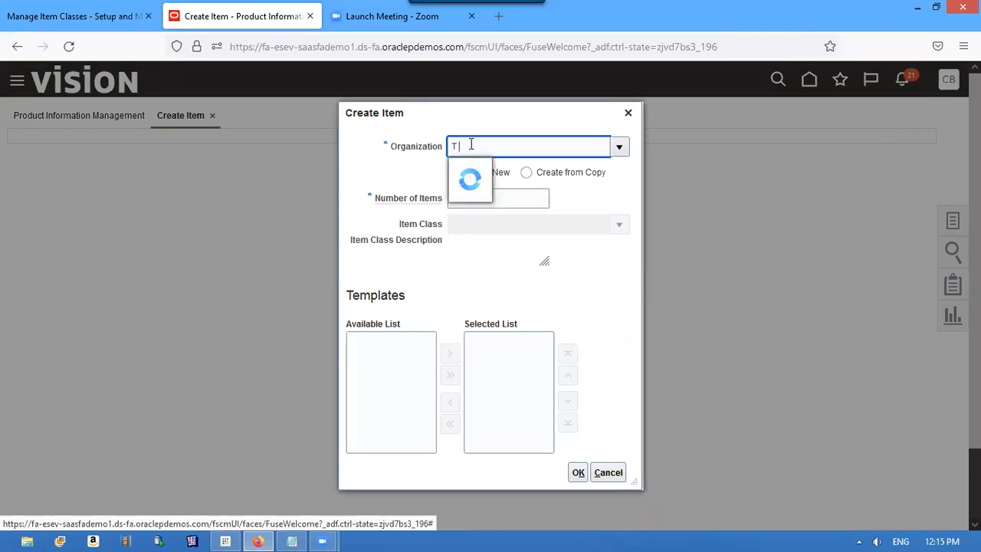
pyautogui.write('T')
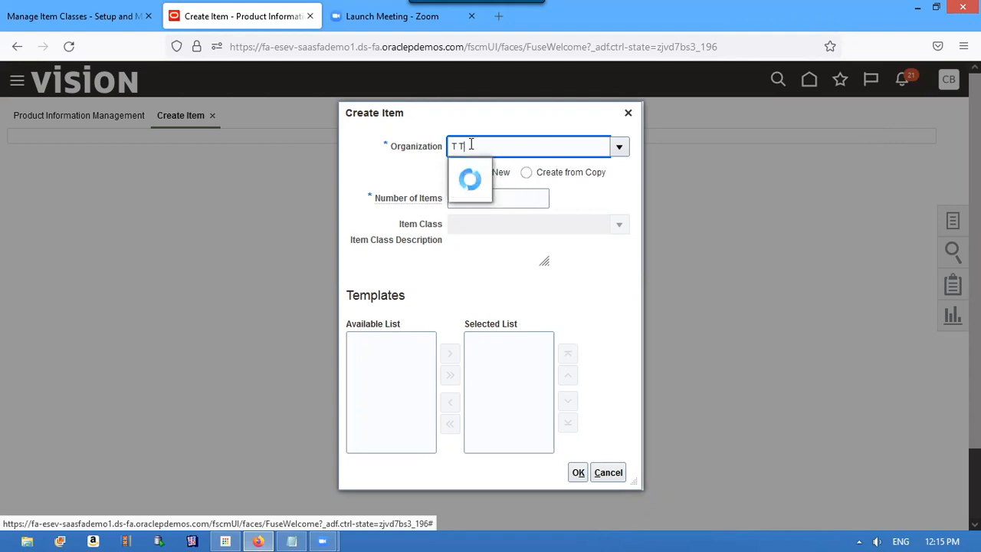
pyautogui.write('Second Item')
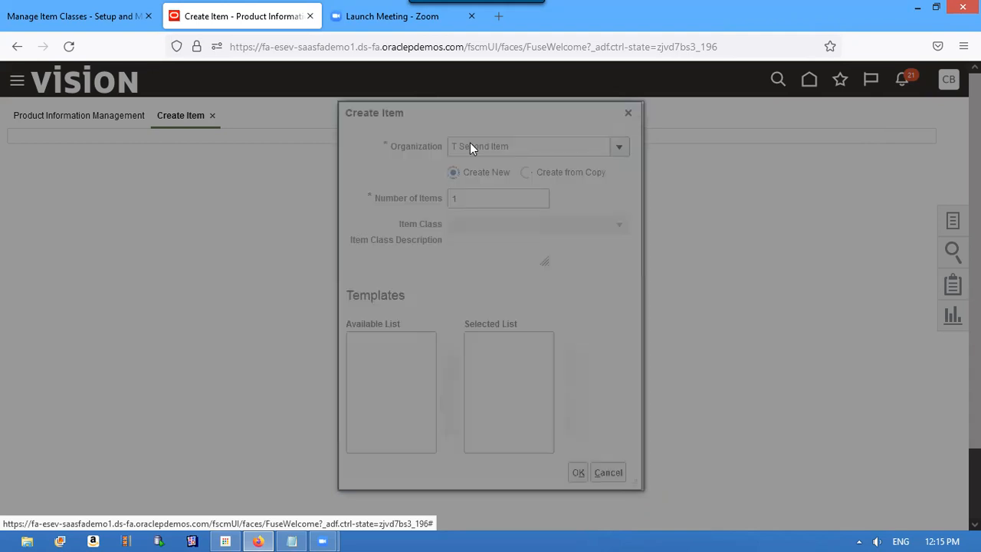
pyautogui.click(618, 146)
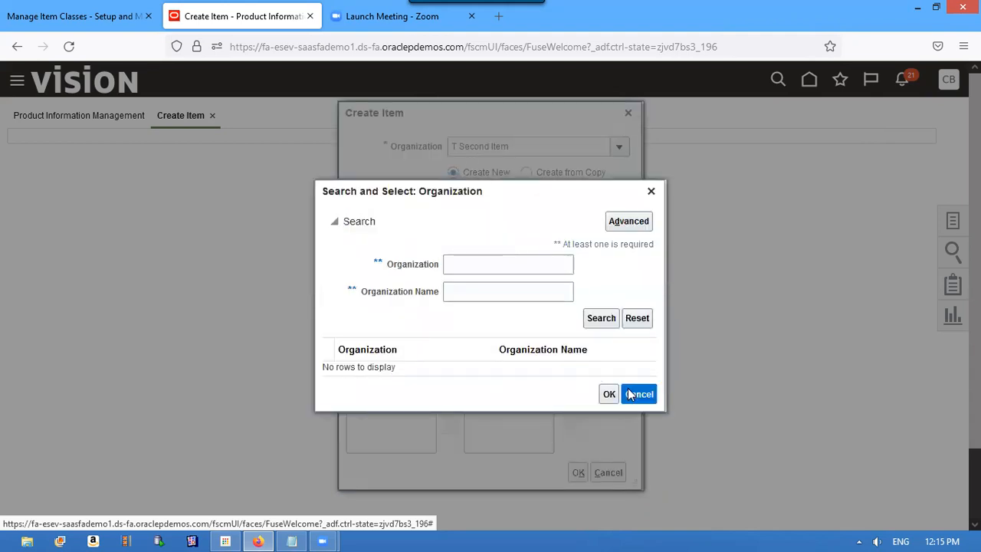
pyautogui.click(639, 393)
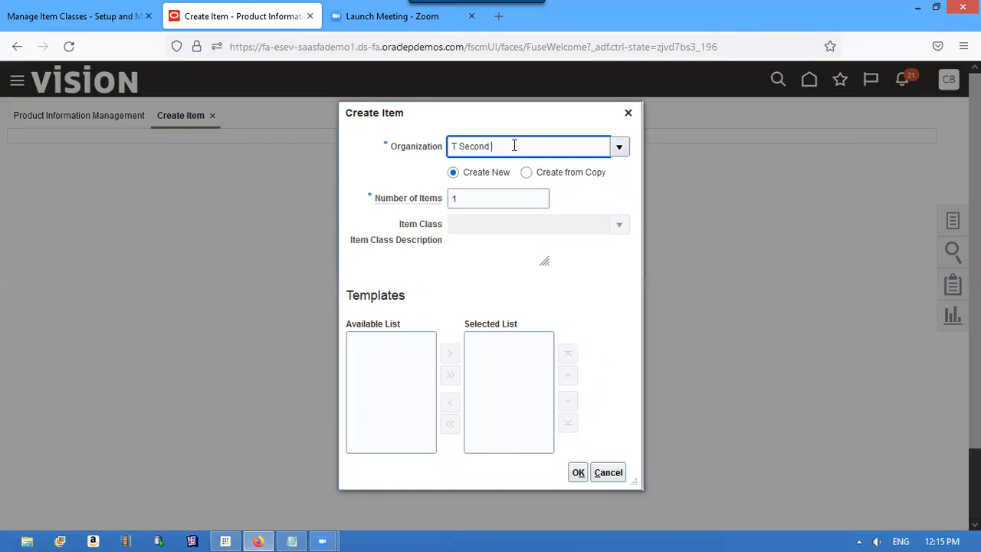
pyautogui.press('BackSpace')
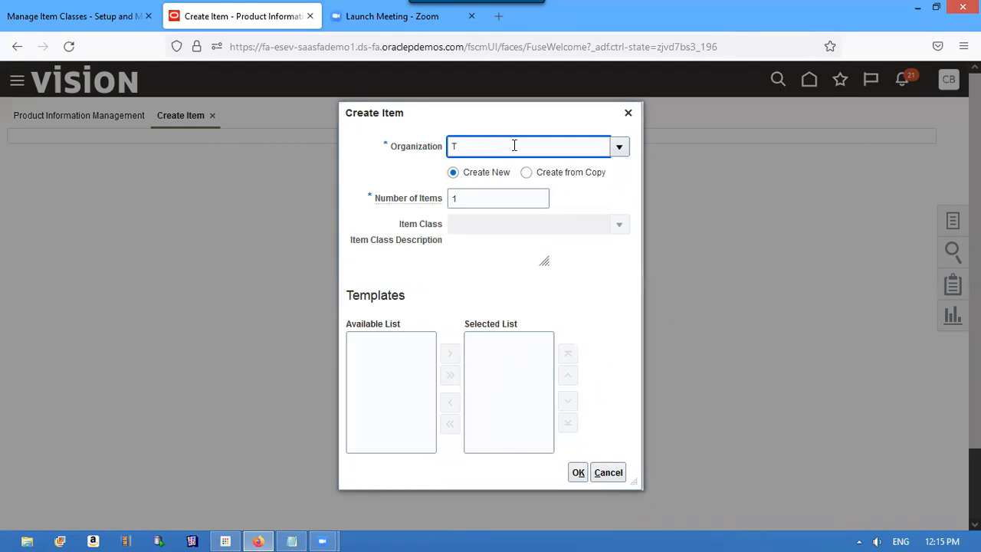
pyautogui.write('T')
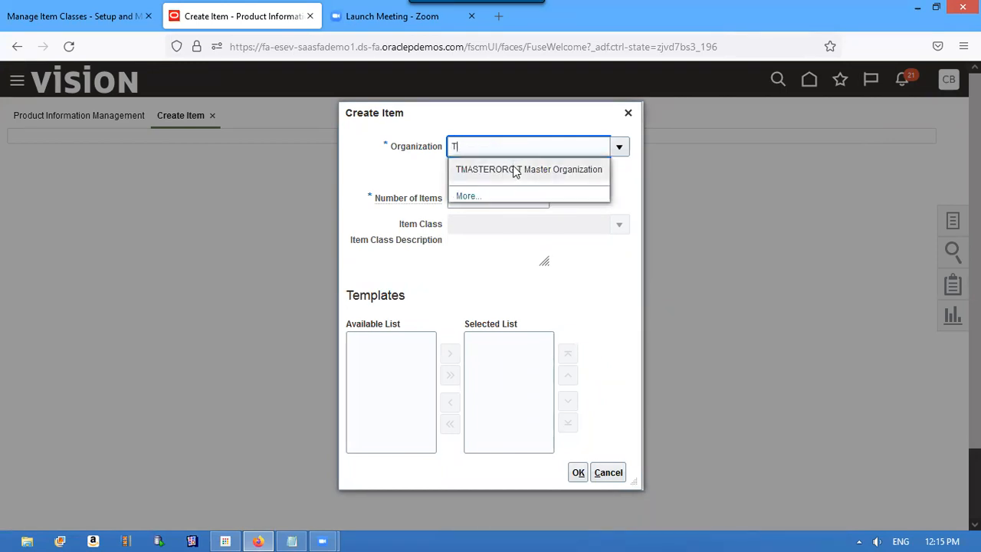
# Choose TMASTERORG, move Purchased Item to the Selected List, and confirm to reach the item form
pyautogui.click(529, 170)
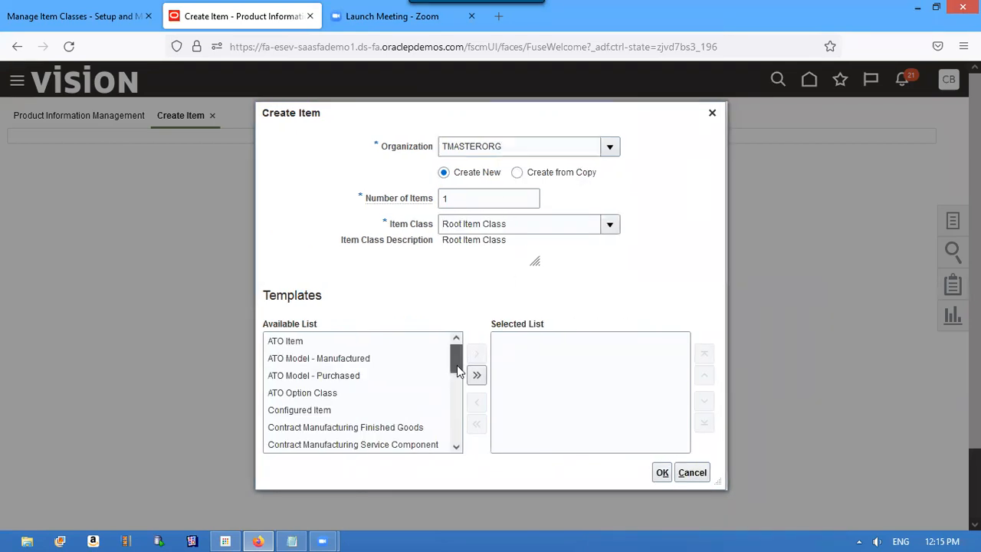
pyautogui.scroll(-3)
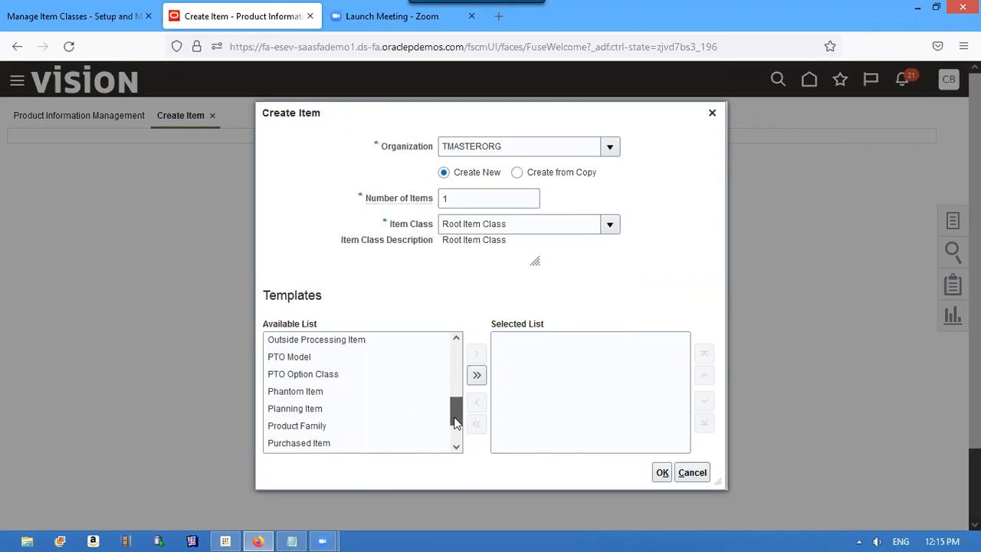
pyautogui.scroll(-3)
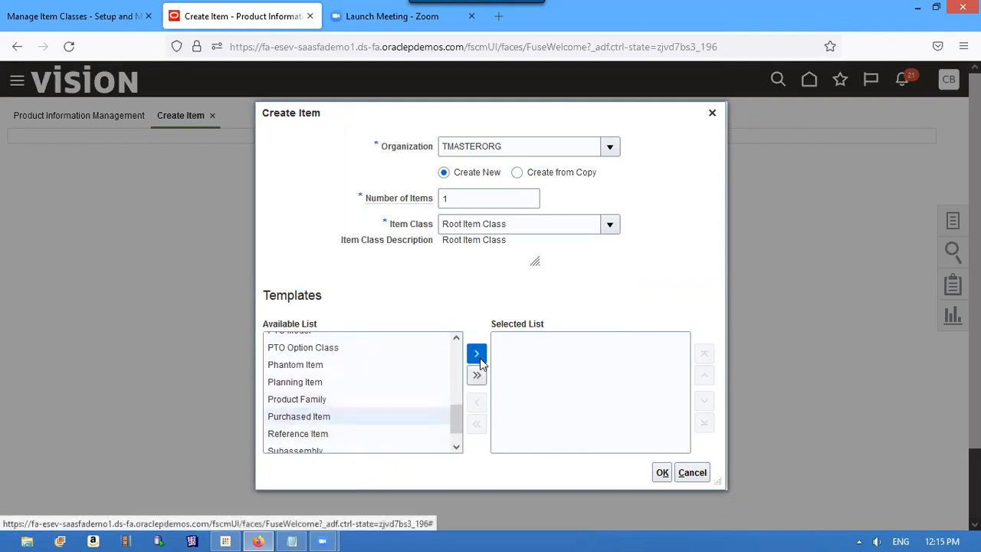
pyautogui.click(476, 354)
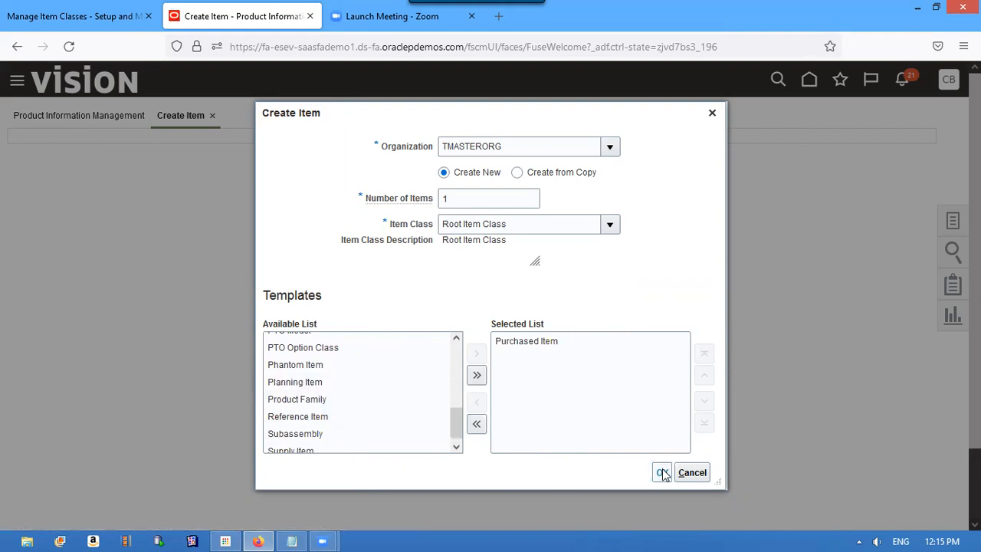
pyautogui.click(662, 472)
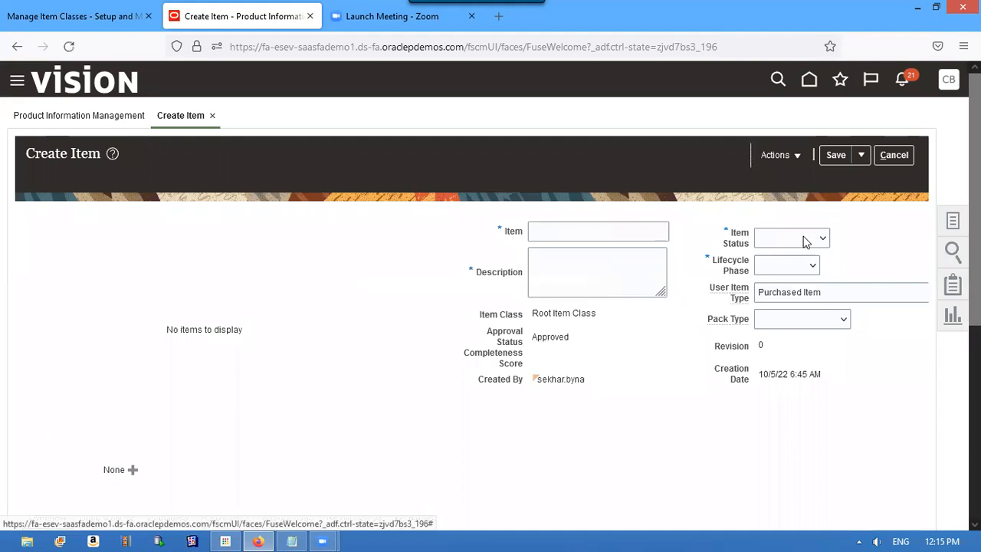
pyautogui.moveTo(727, 274)
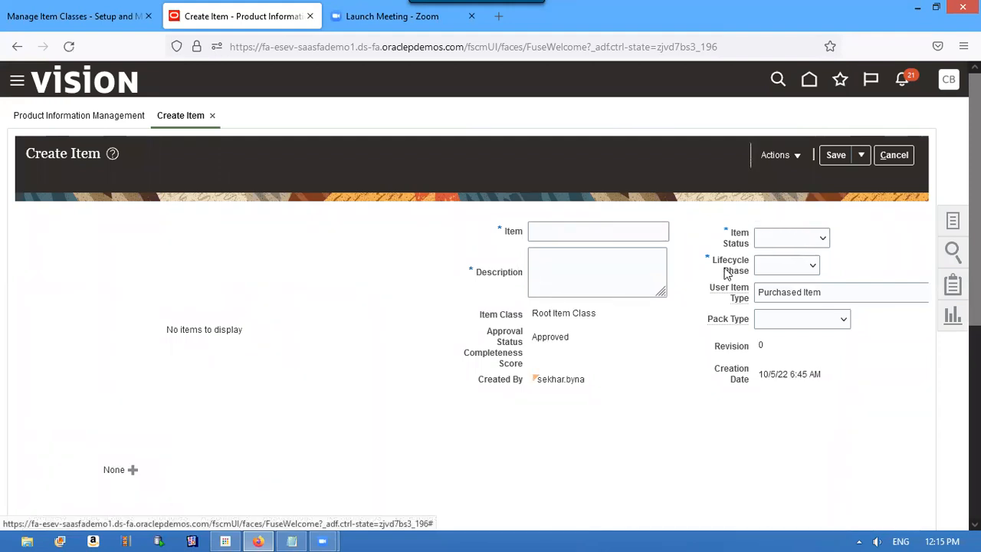
pyautogui.moveTo(762, 274)
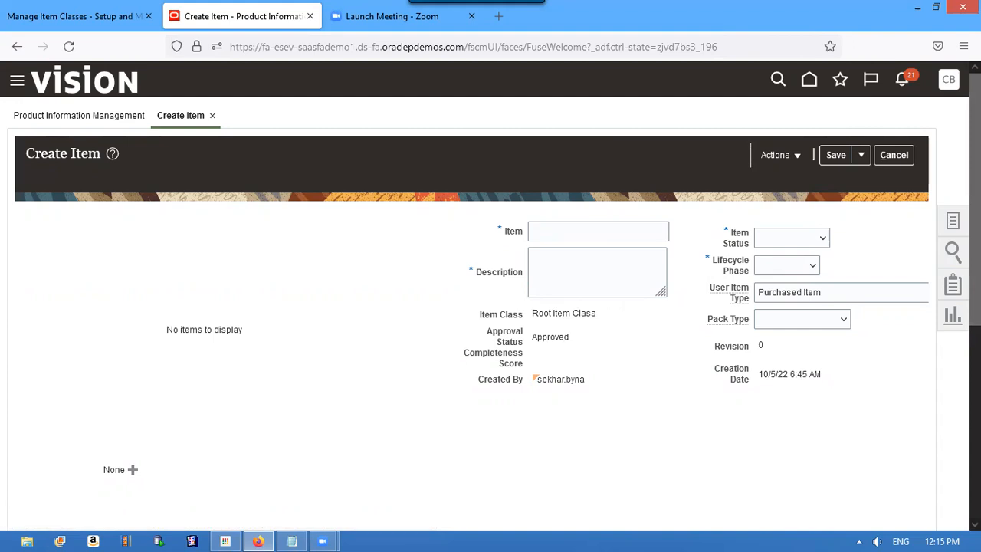
# Review the new item's entry page, then return to the Manage Item Classes page
pyautogui.scroll(-3)
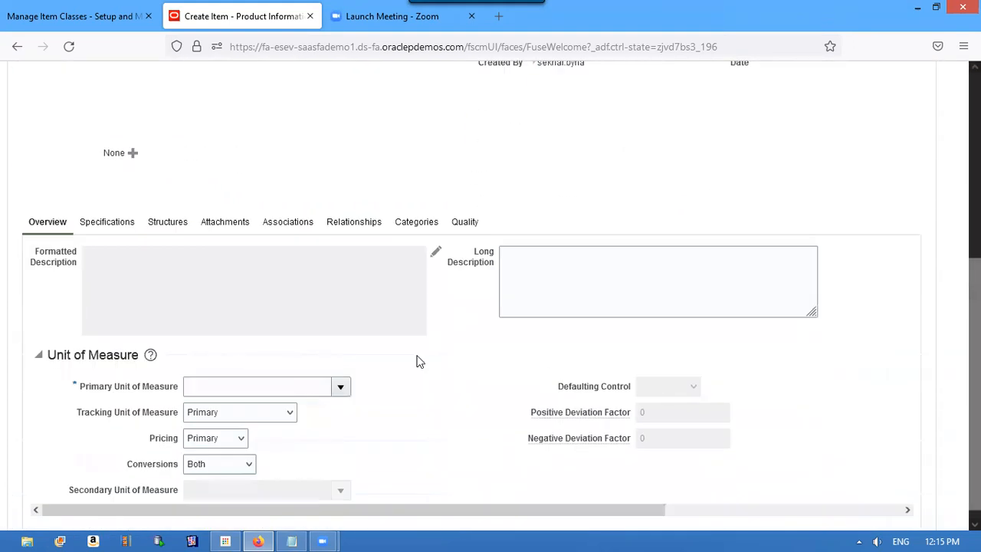
pyautogui.moveTo(83, 389)
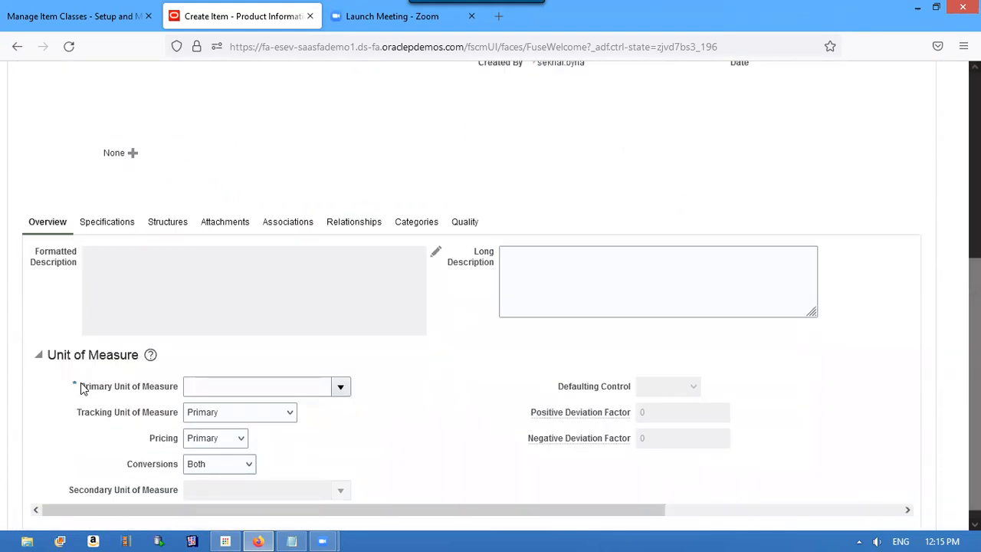
pyautogui.doubleClick(104, 386)
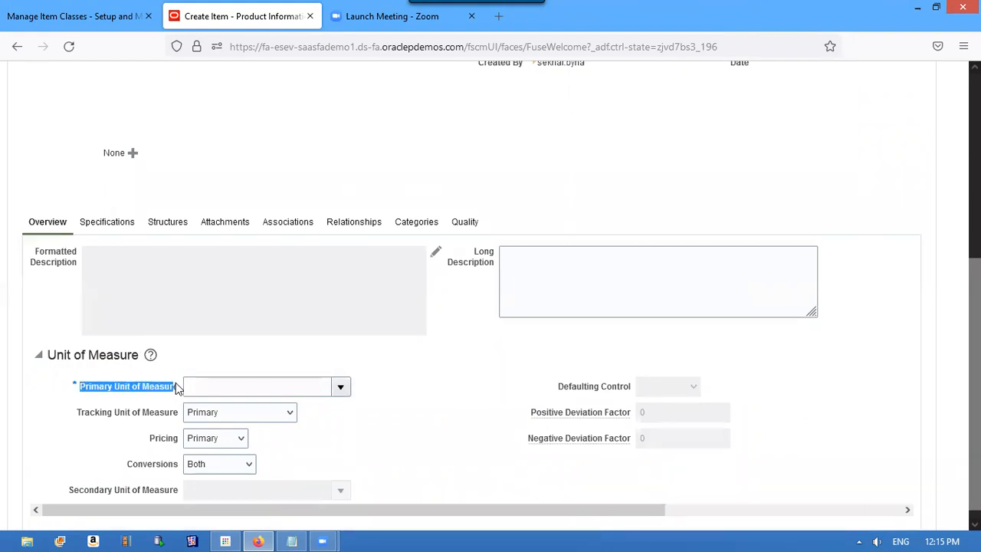
pyautogui.scroll(3)
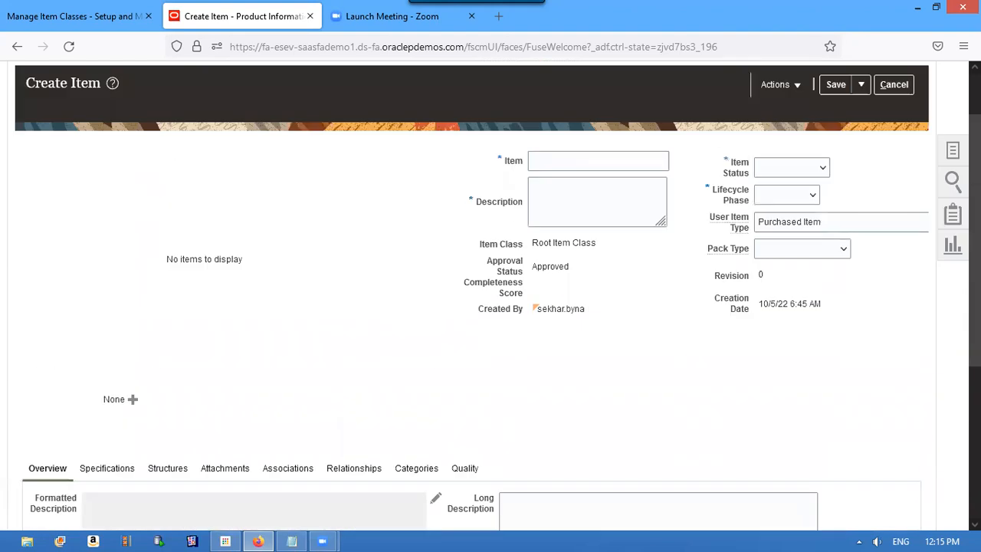
pyautogui.click(69, 16)
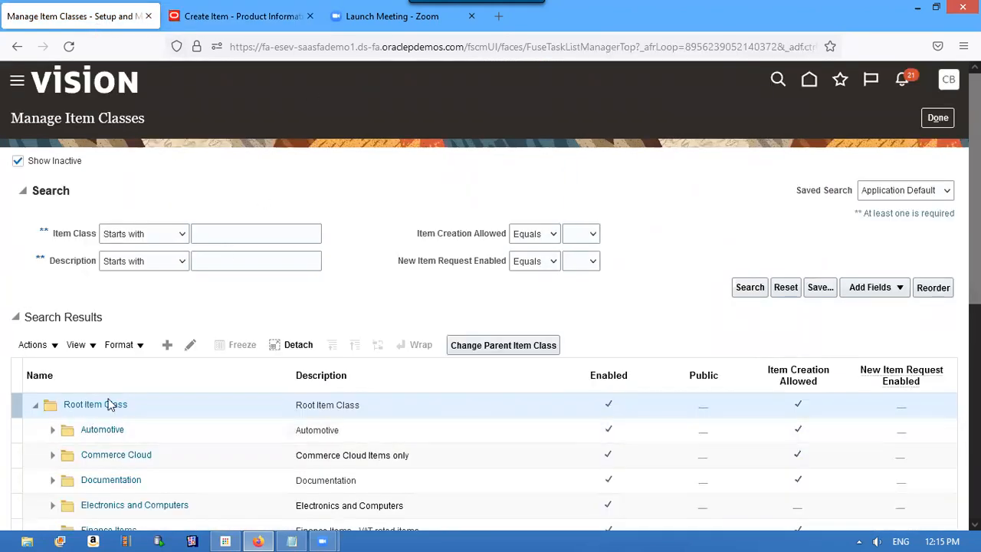
# Select Root Item Class and open it in Edit Item Class
pyautogui.click(95, 404)
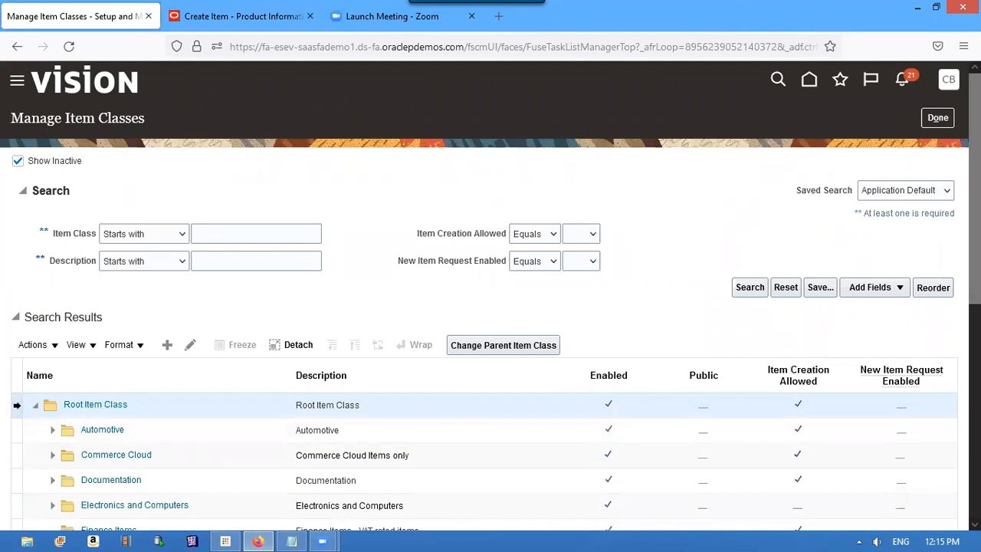
pyautogui.click(189, 344)
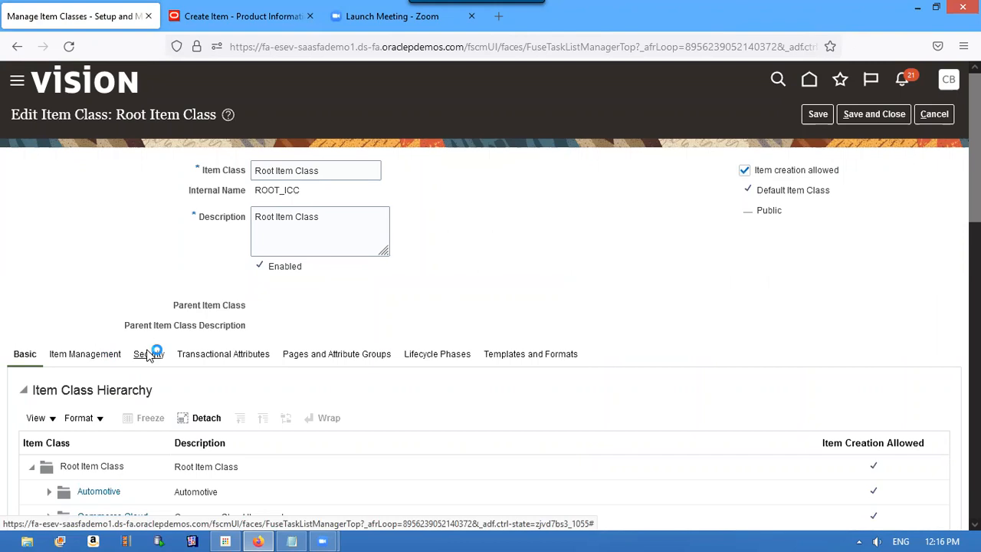
pyautogui.click(149, 354)
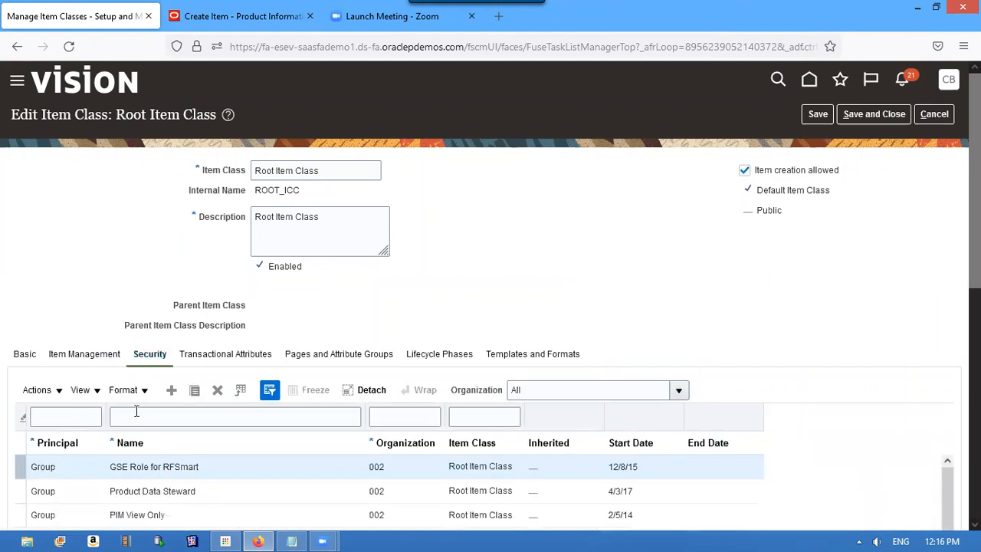
pyautogui.write('sekhar')
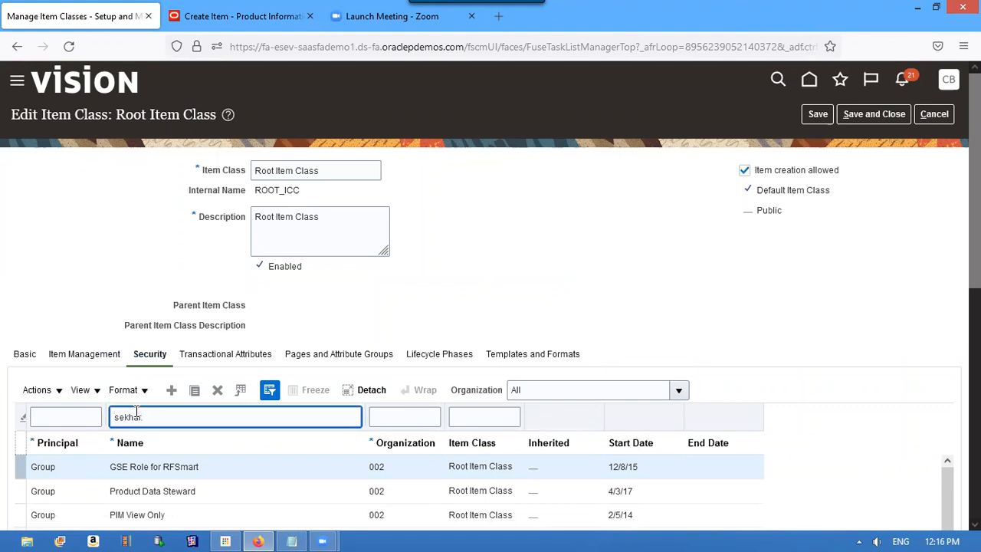
pyautogui.write('by')
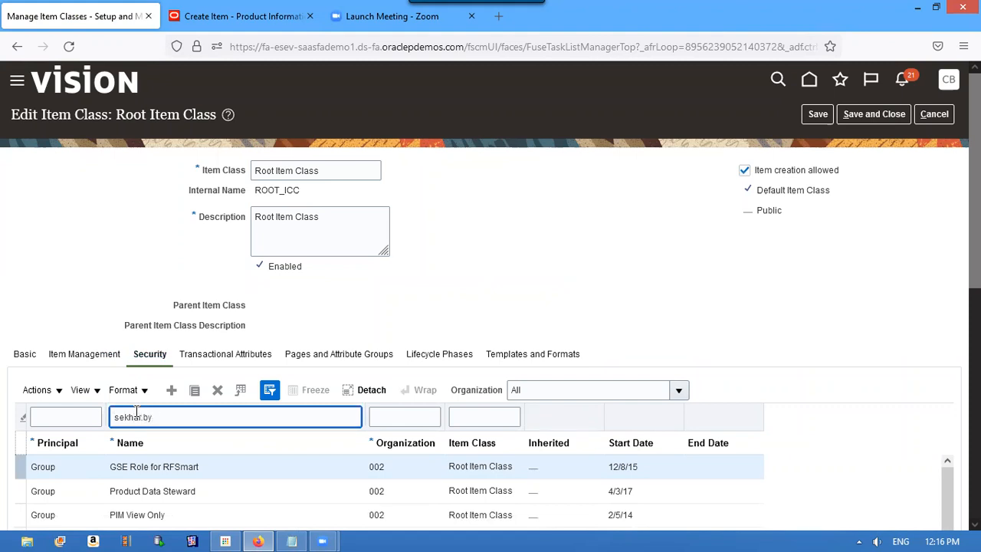
pyautogui.write('na')
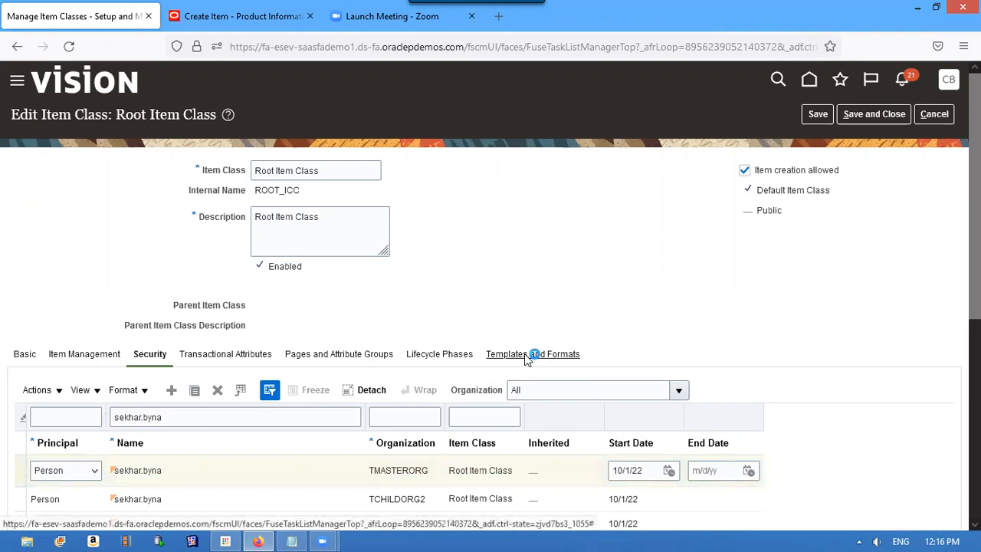
# Filter Templates and Formats by description 'Pur' to find the TMASTERORG Purchased Item template
pyautogui.click(531, 353)
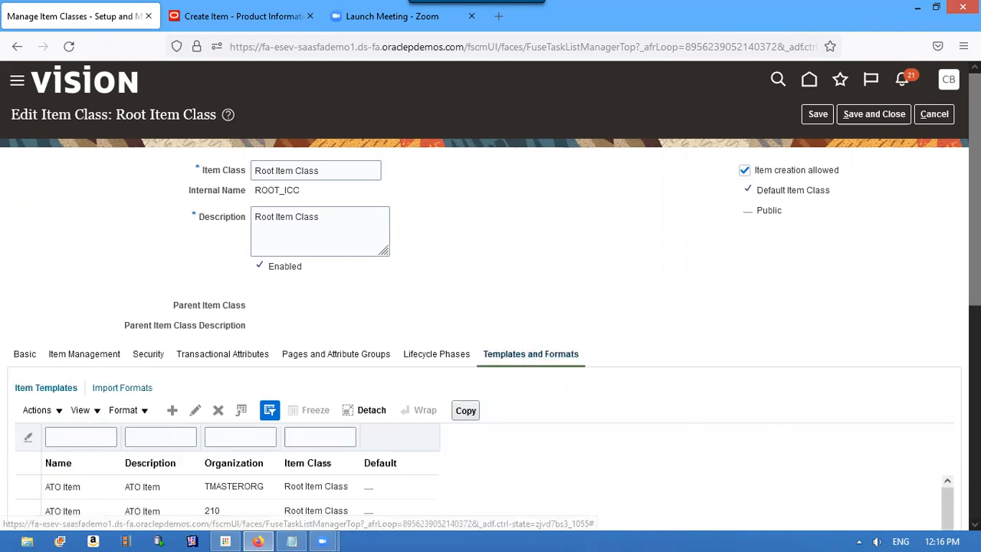
pyautogui.scroll(-3)
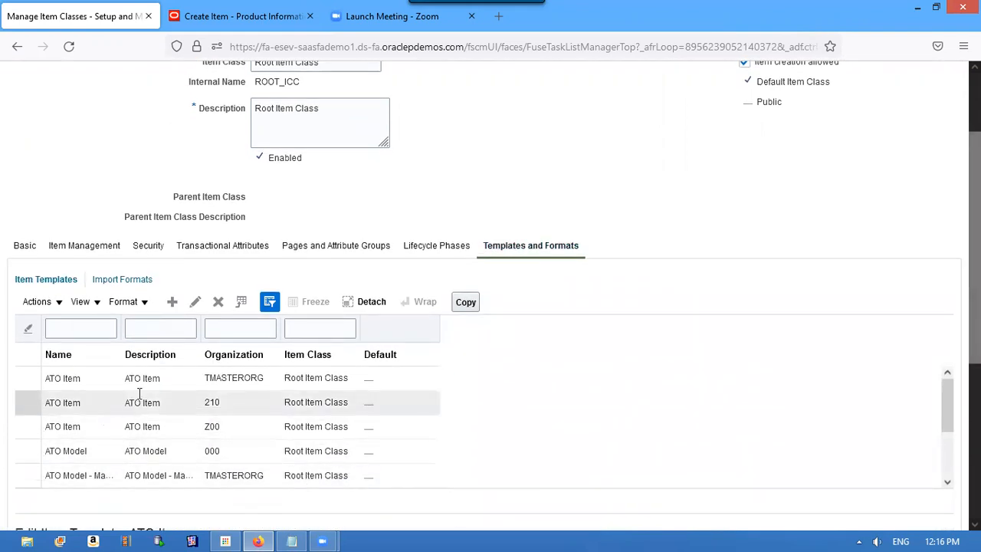
pyautogui.click(160, 328)
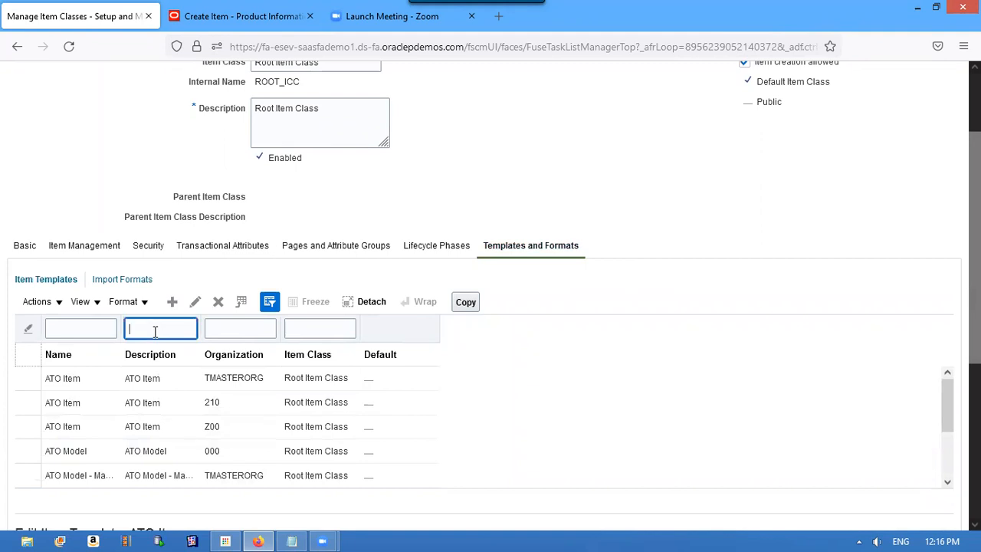
pyautogui.write('Pur')
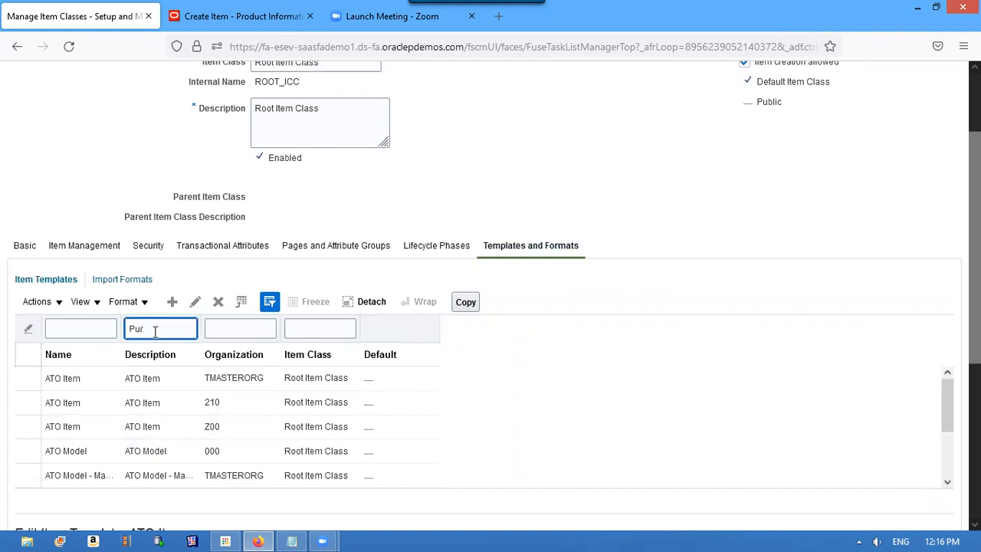
pyautogui.press('Return')
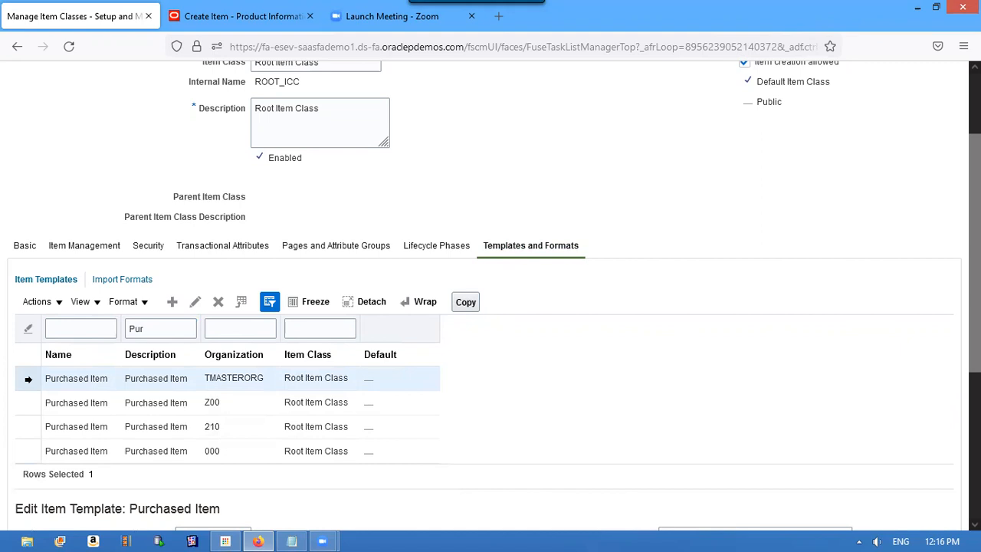
pyautogui.moveTo(923, 300)
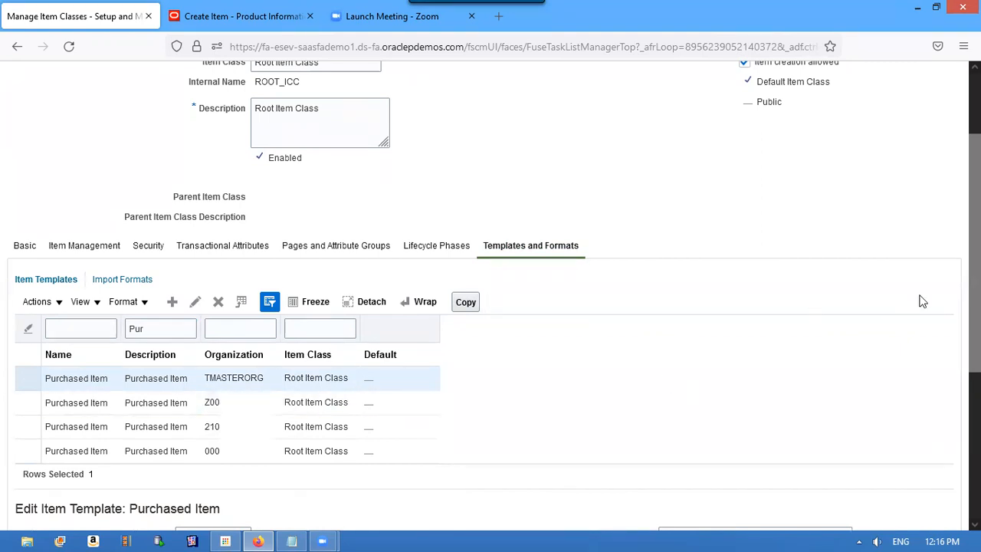
pyautogui.scroll(-3)
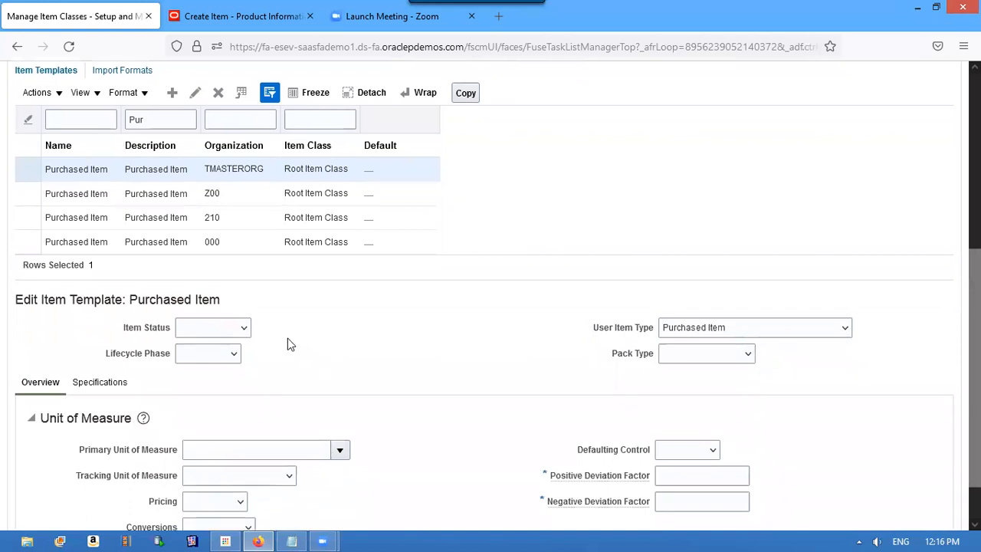
# Set the template's Item Status and Lifecycle Phase to Active, Pack Type to Base Unit or Each, Primary UOM Ea
pyautogui.click(212, 328)
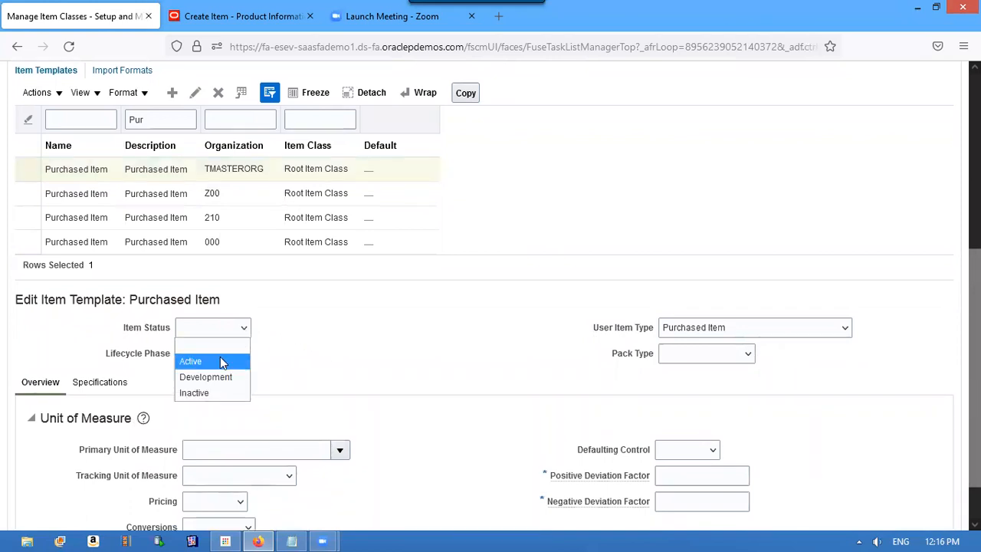
pyautogui.click(190, 360)
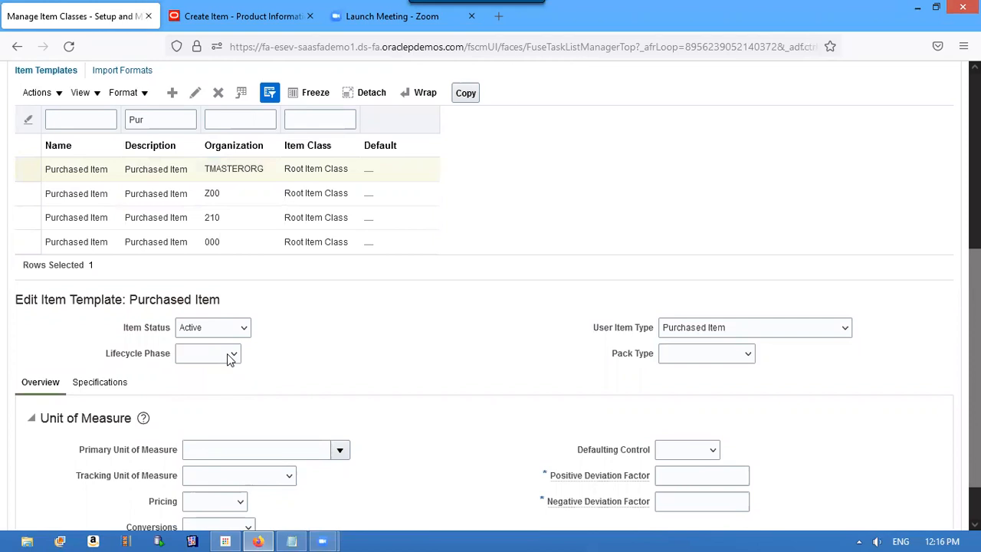
pyautogui.click(207, 353)
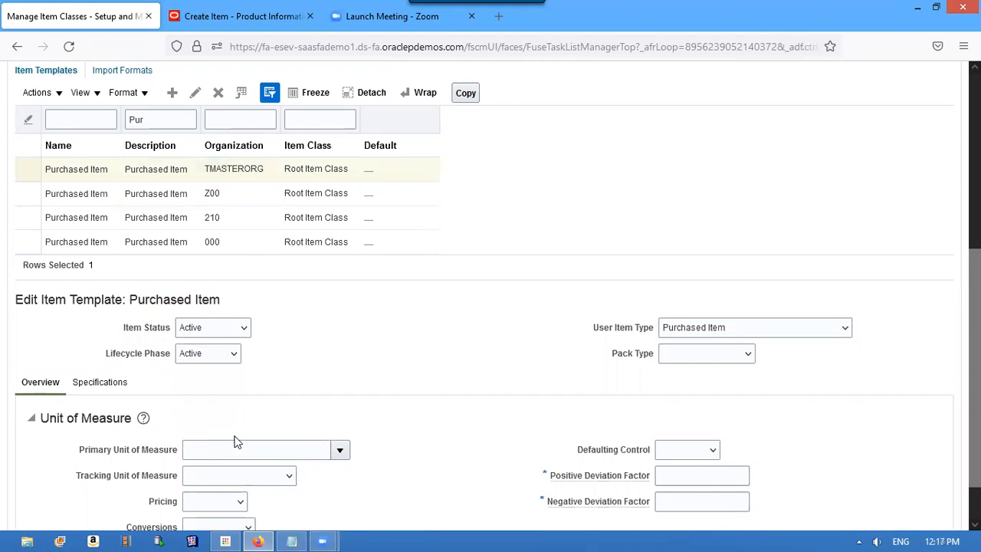
pyautogui.click(705, 354)
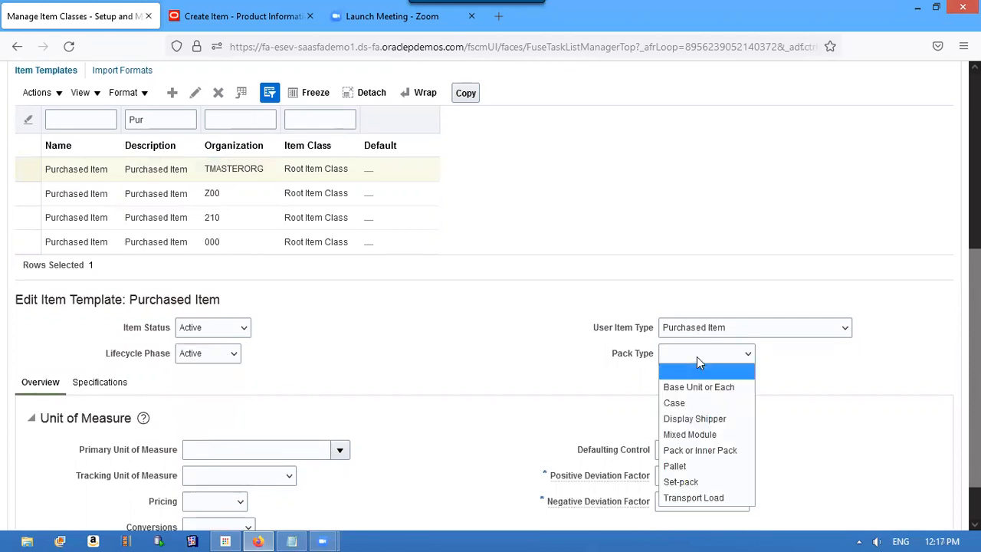
pyautogui.click(698, 386)
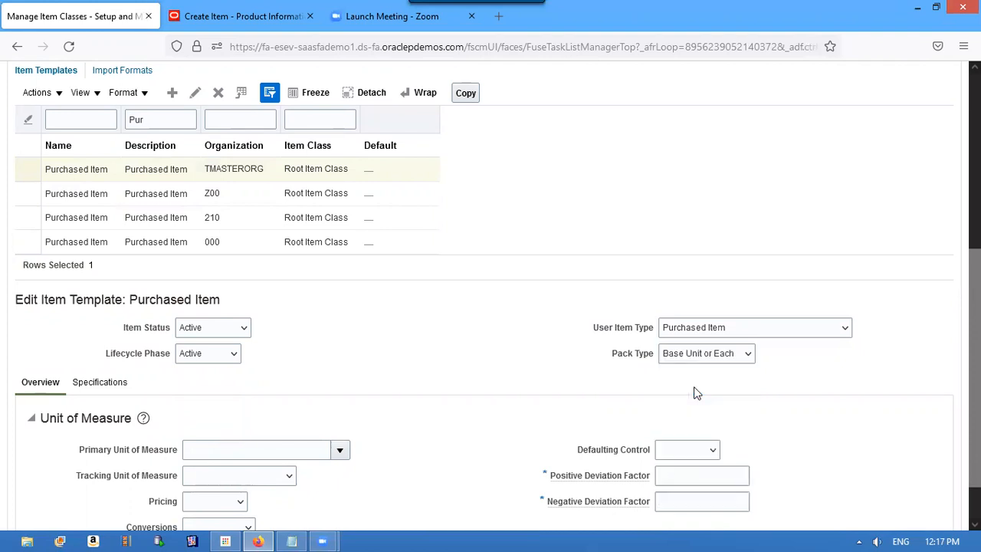
pyautogui.moveTo(249, 436)
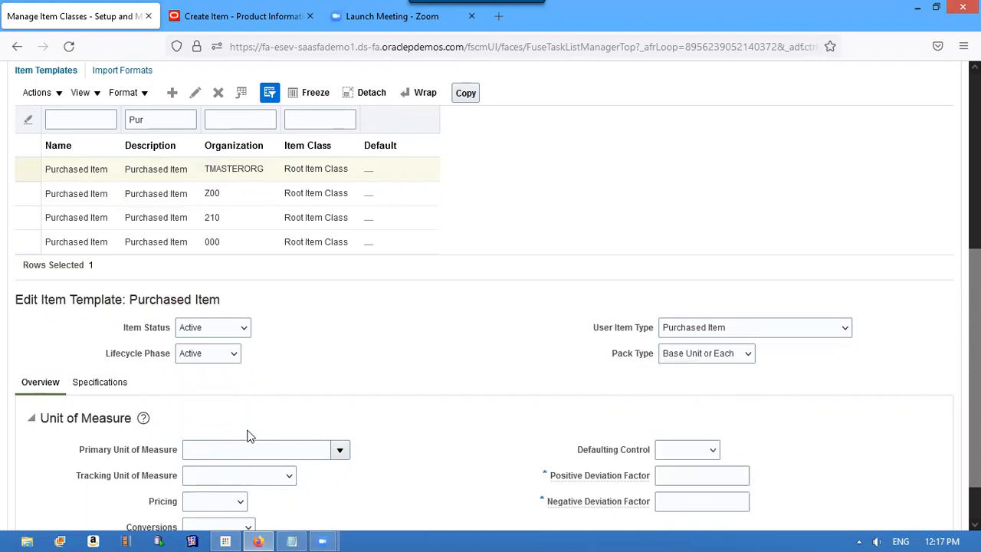
pyautogui.click(256, 449)
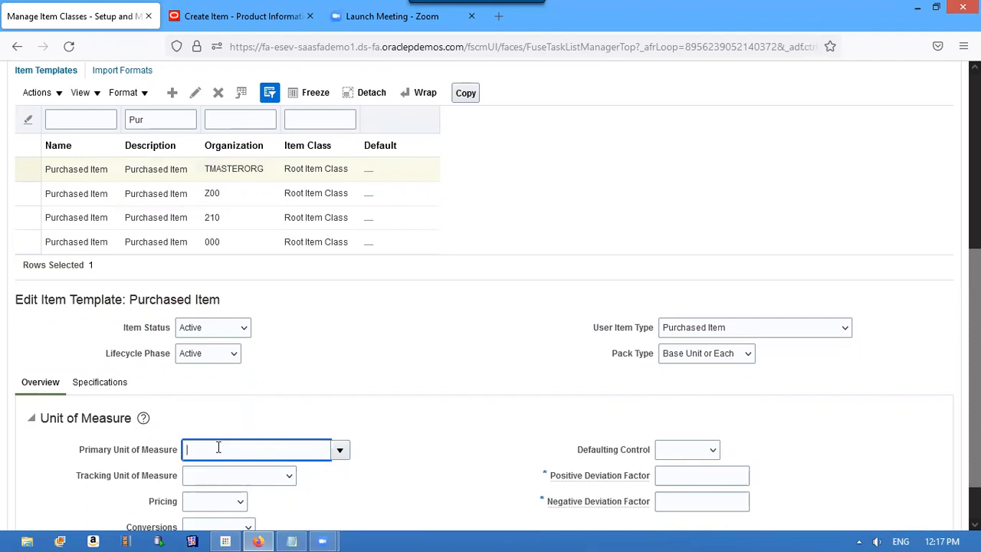
pyautogui.write('Ea')
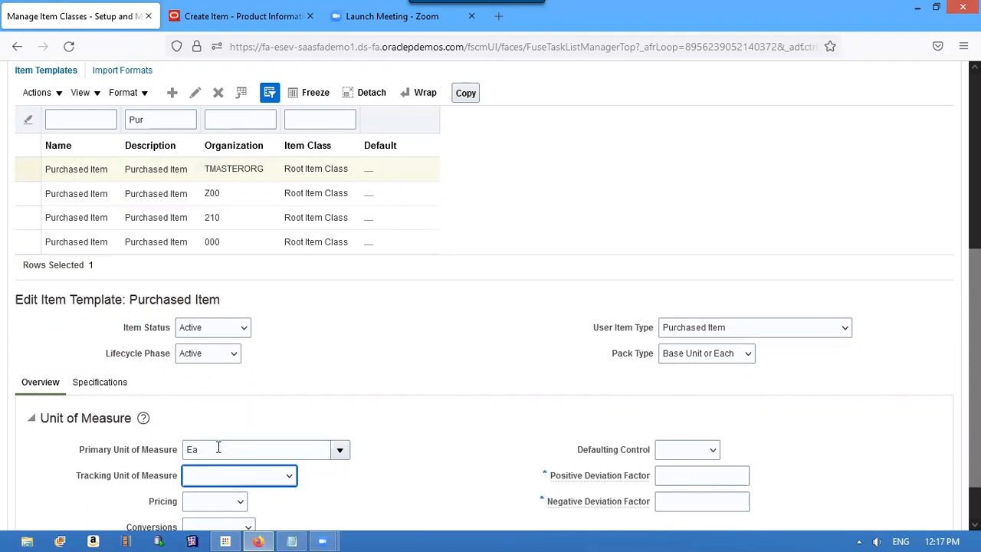
pyautogui.scroll(3)
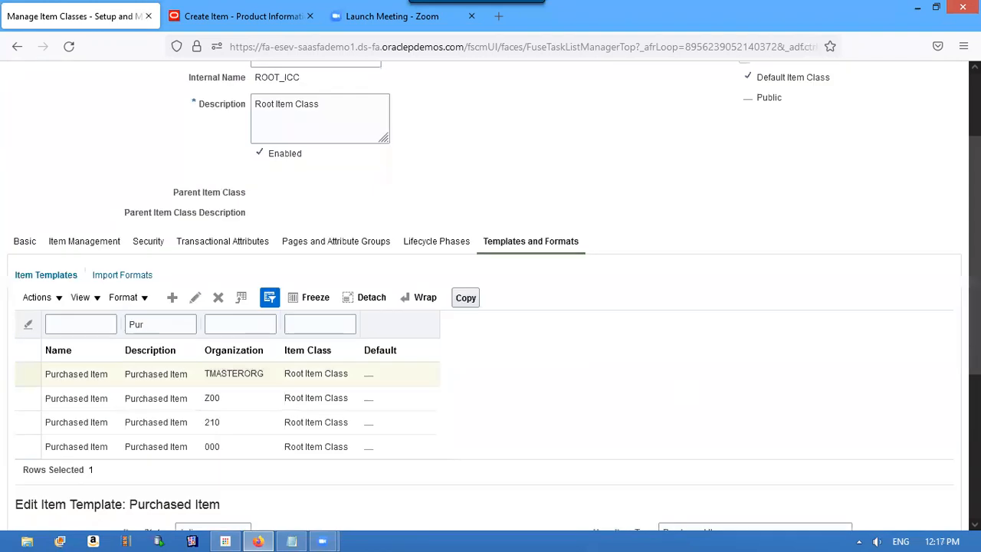
# Save and close the Root Item Class, then return to the Create Item page
pyautogui.scroll(3)
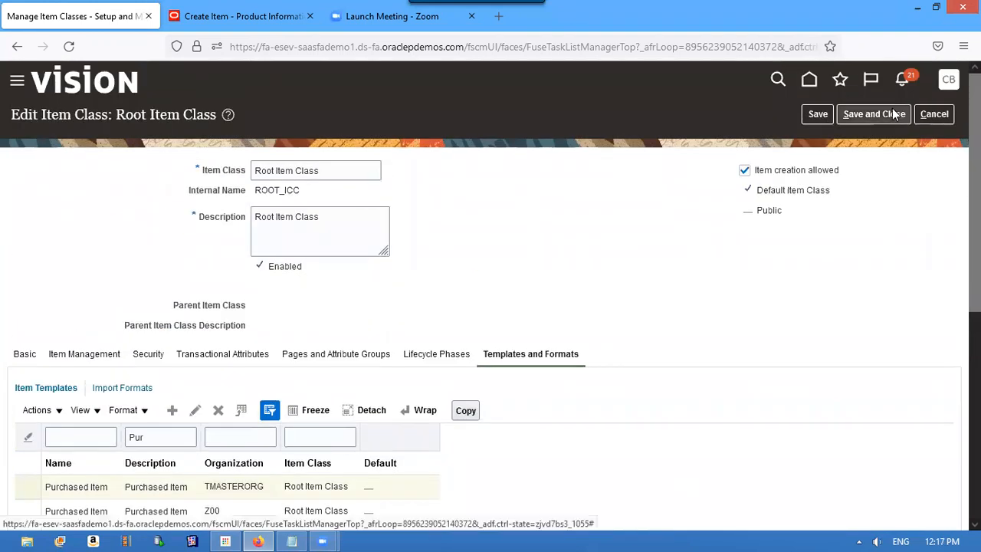
pyautogui.click(873, 114)
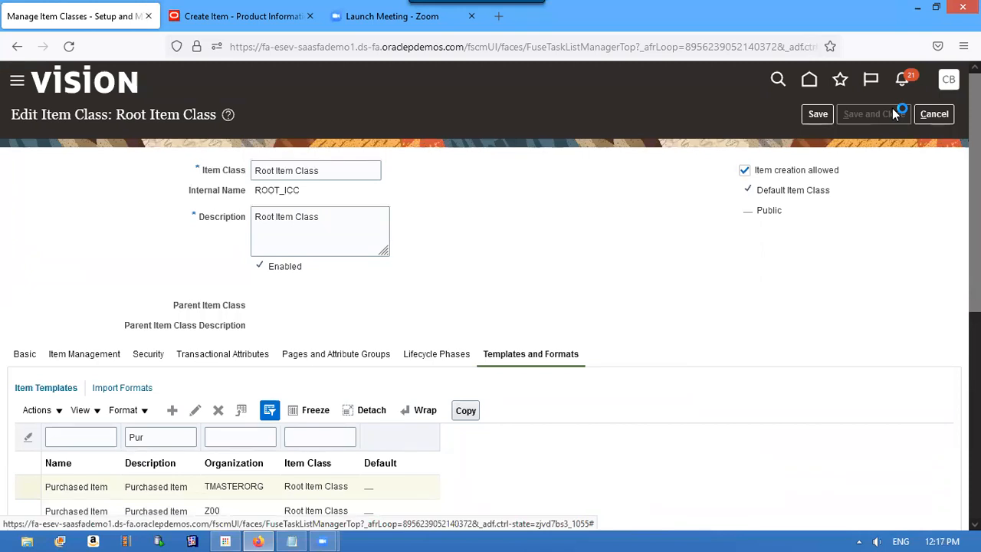
pyautogui.click(934, 113)
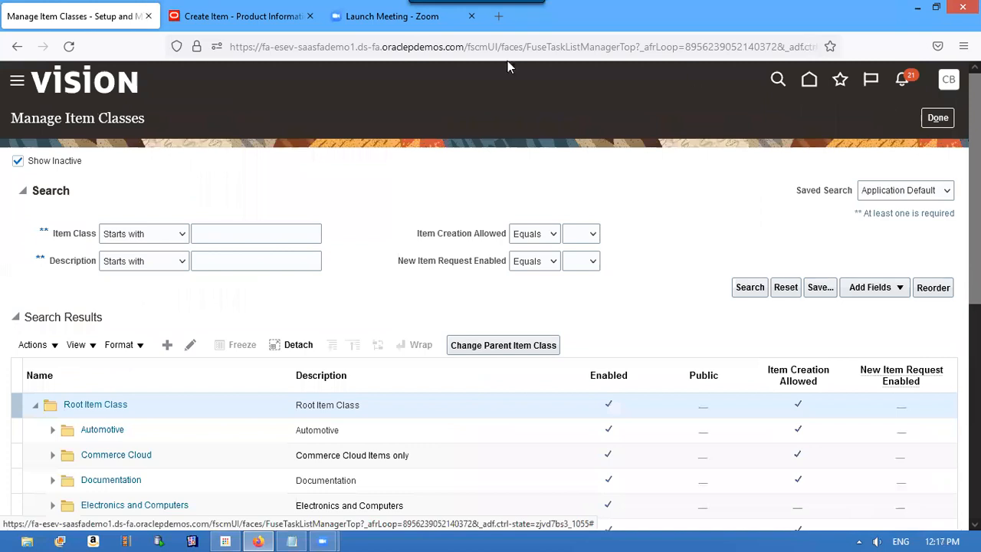
pyautogui.click(242, 16)
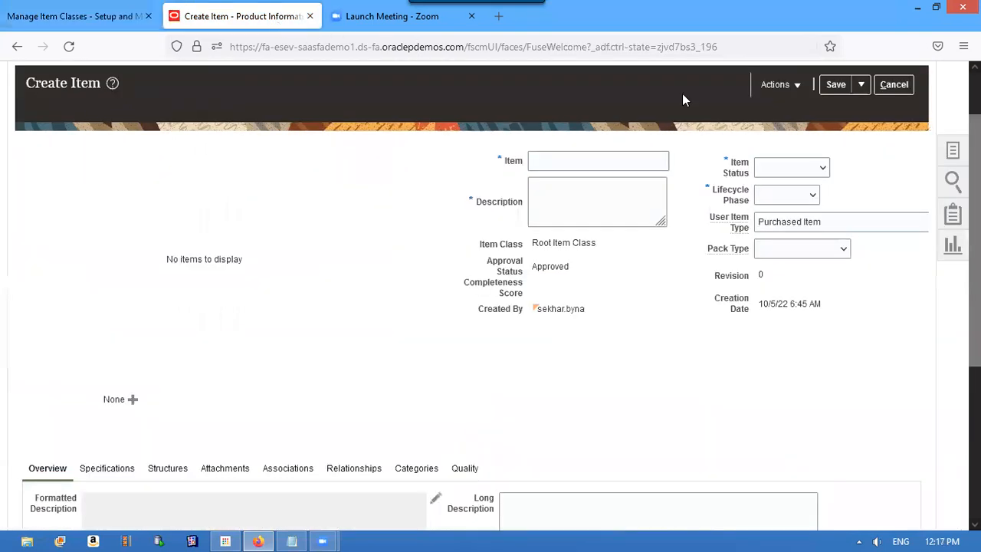
pyautogui.moveTo(688, 28)
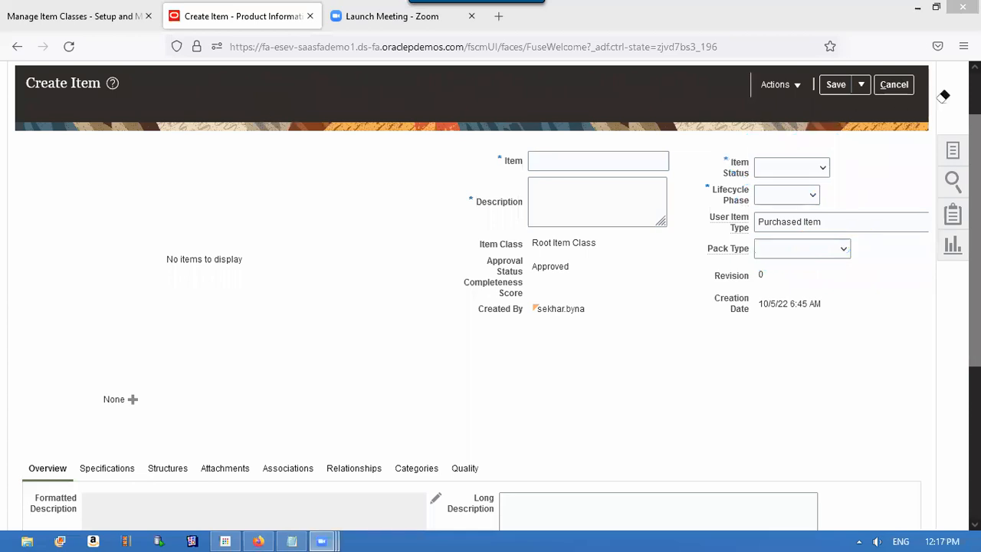
pyautogui.moveTo(753, 98)
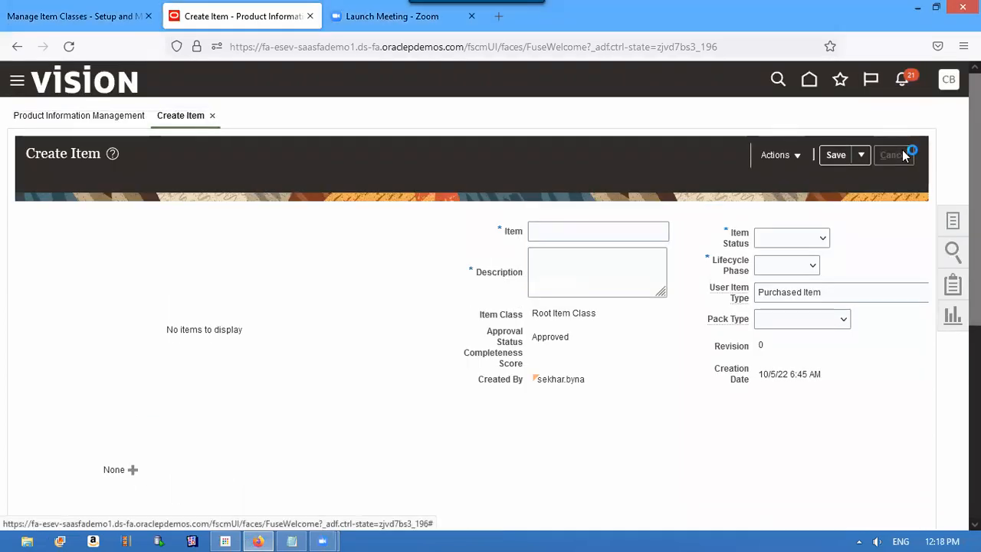
# Cancel the blank item and confirm discarding unsaved changes
pyautogui.click(893, 154)
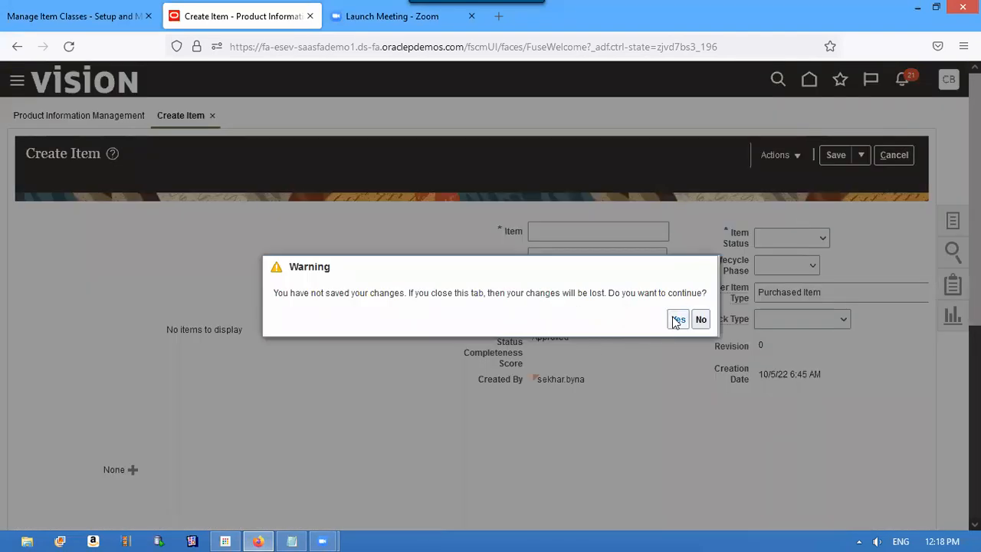
pyautogui.click(677, 318)
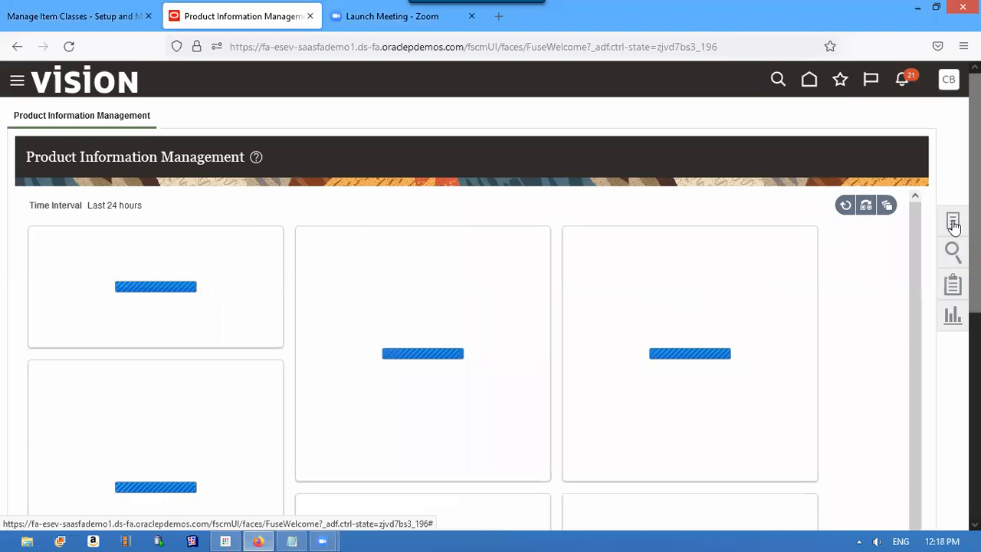
# Start Create Item again from the Item Management tasks panel
pyautogui.click(953, 222)
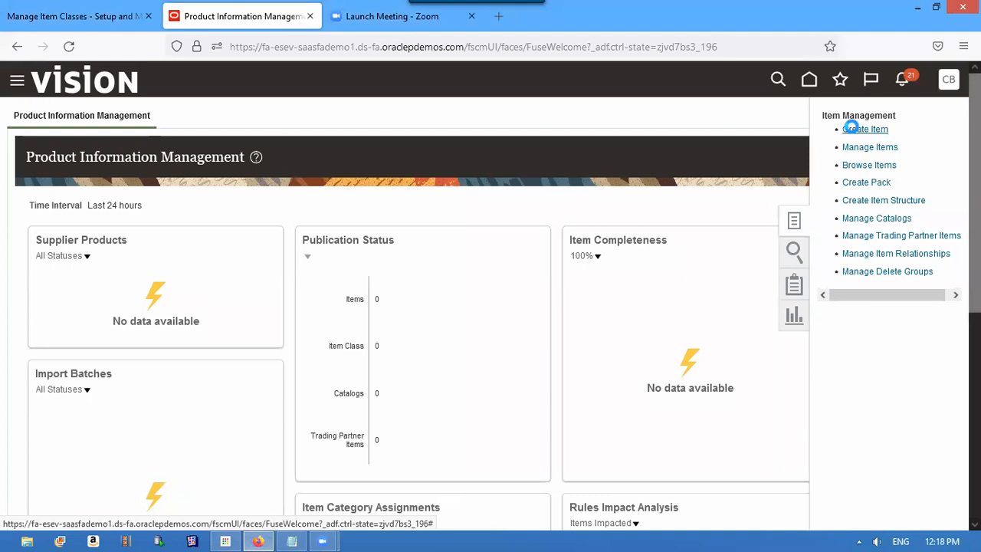
pyautogui.click(865, 129)
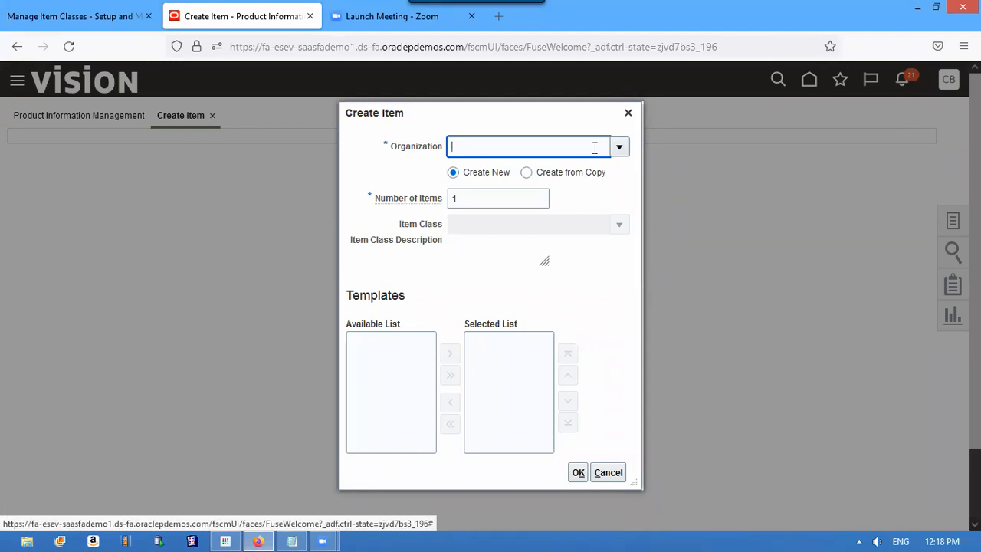
# Choose organization TMASTERORG with the Purchased Item template selected and confirm to open the new item
pyautogui.write('T')
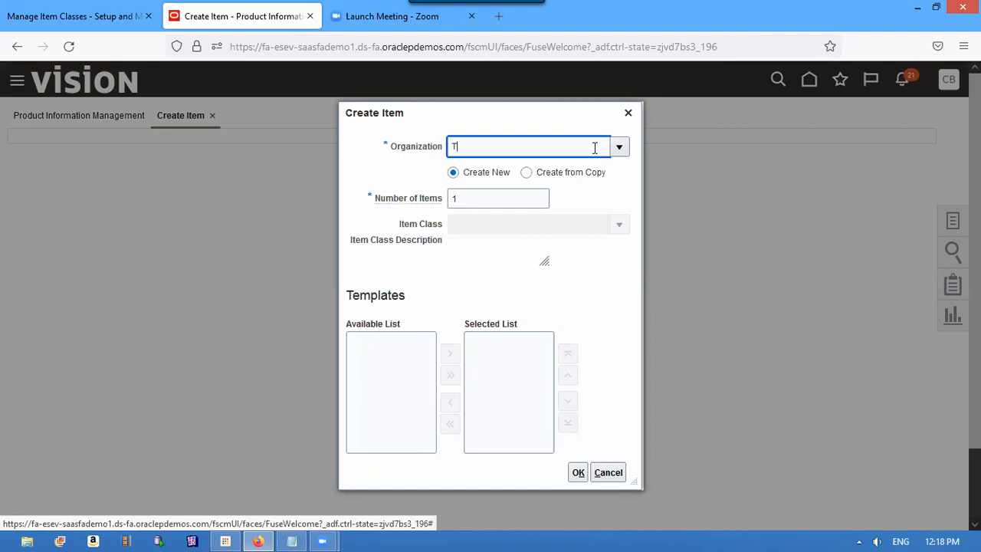
pyautogui.write('mas')
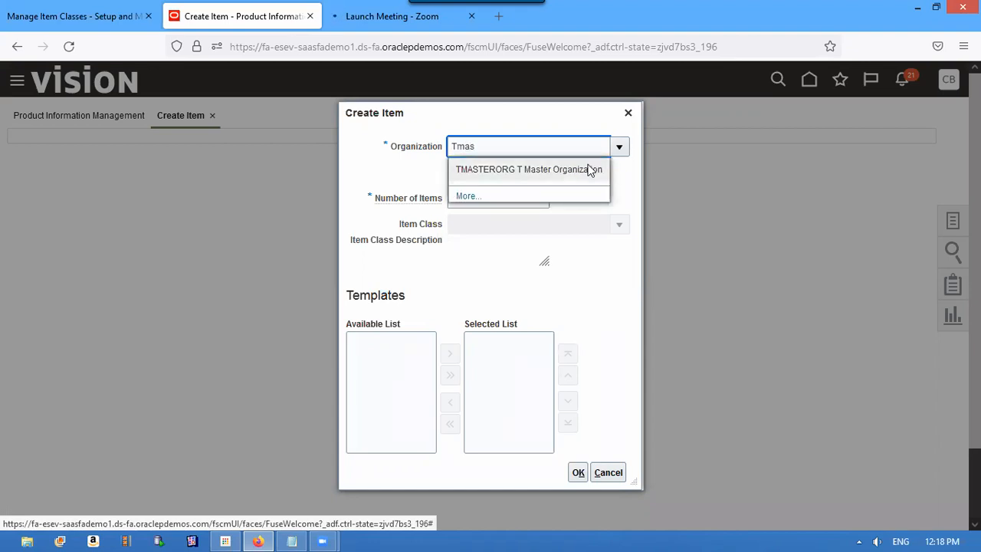
pyautogui.click(525, 169)
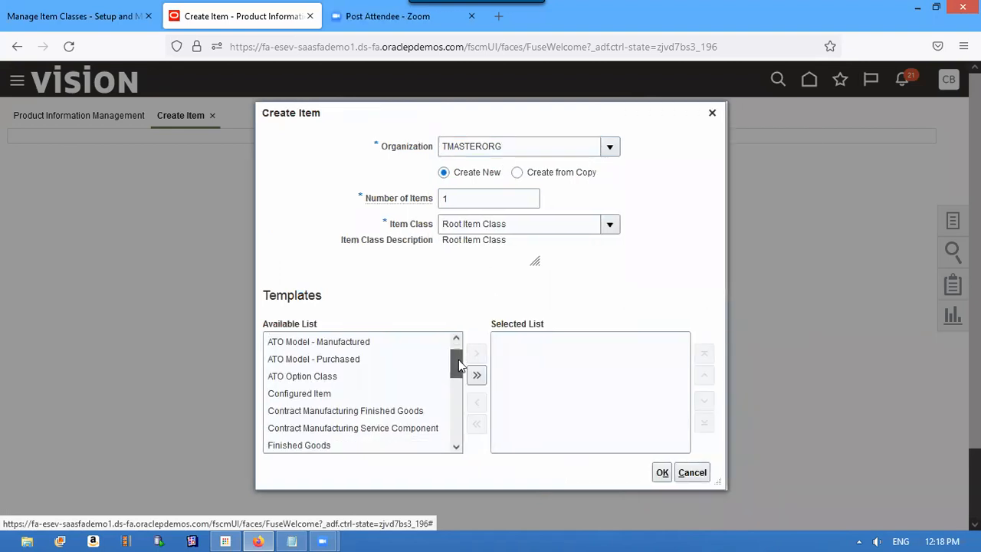
pyautogui.scroll(-3)
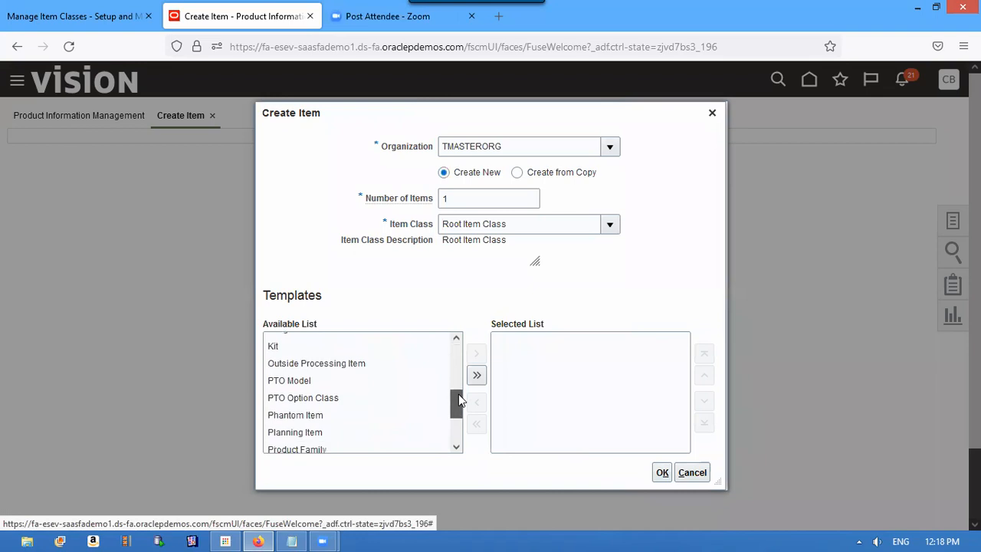
pyautogui.scroll(-3)
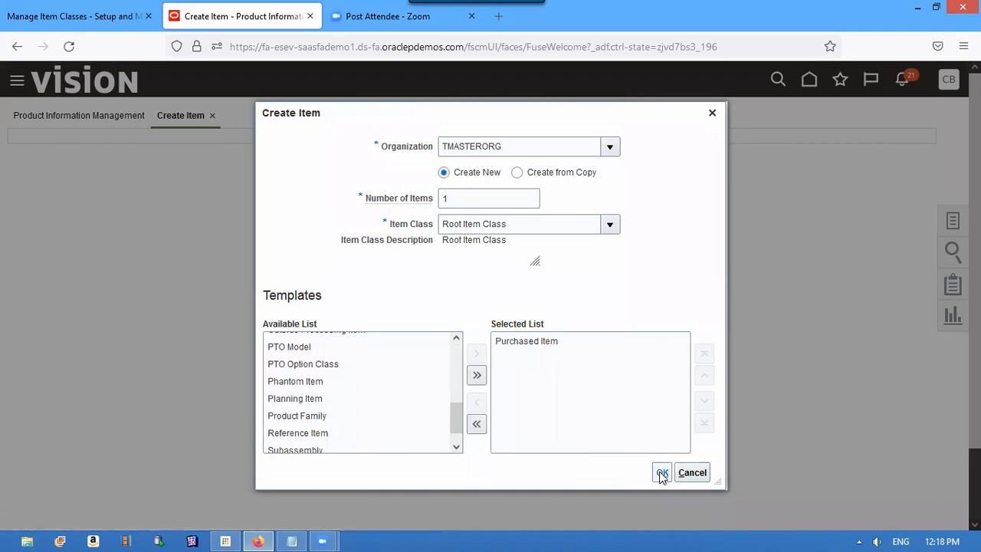
pyautogui.click(661, 472)
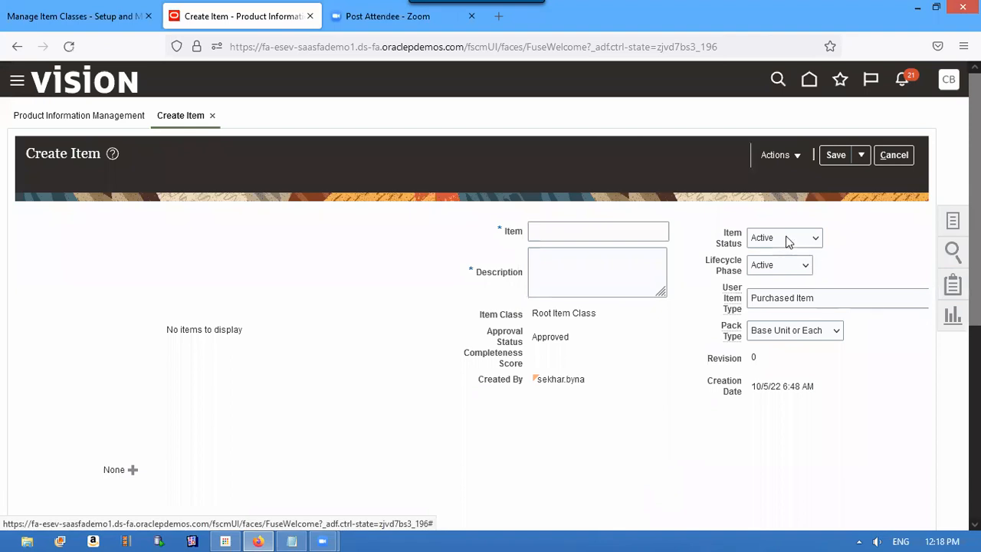
pyautogui.moveTo(811, 226)
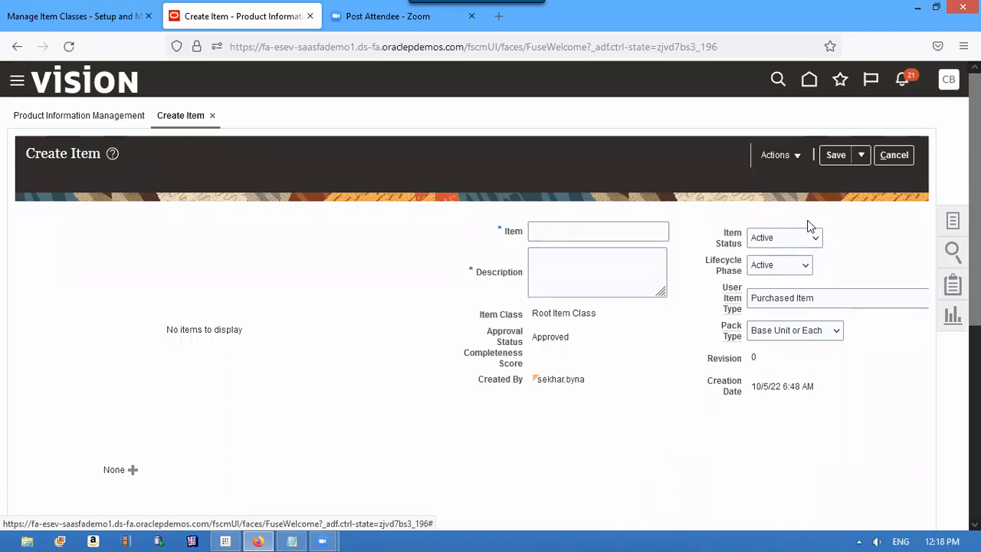
pyautogui.moveTo(747, 263)
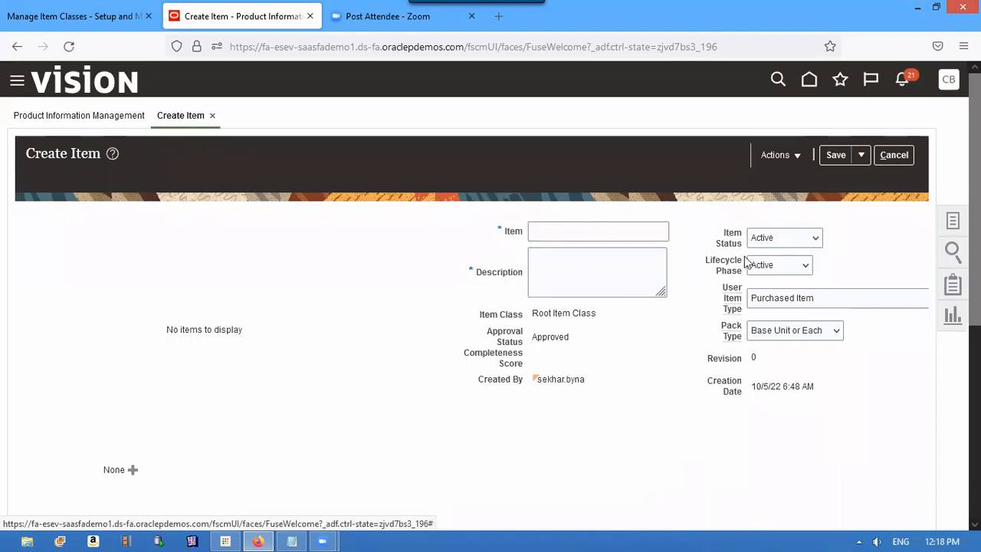
pyautogui.moveTo(759, 275)
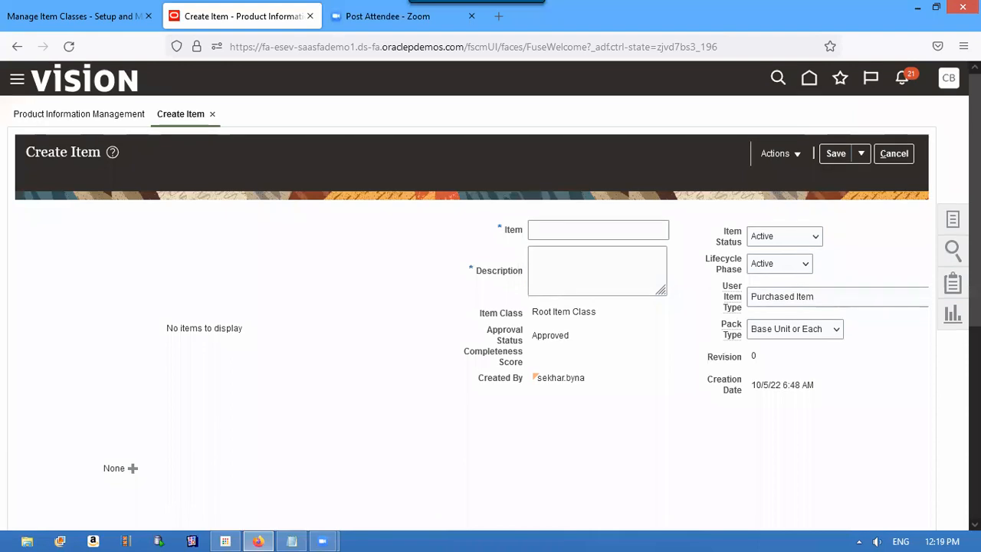
# Verify the new item's primary unit of measure defaulted to Ea, then switch back to Manage Item Classes
pyautogui.scroll(-3)
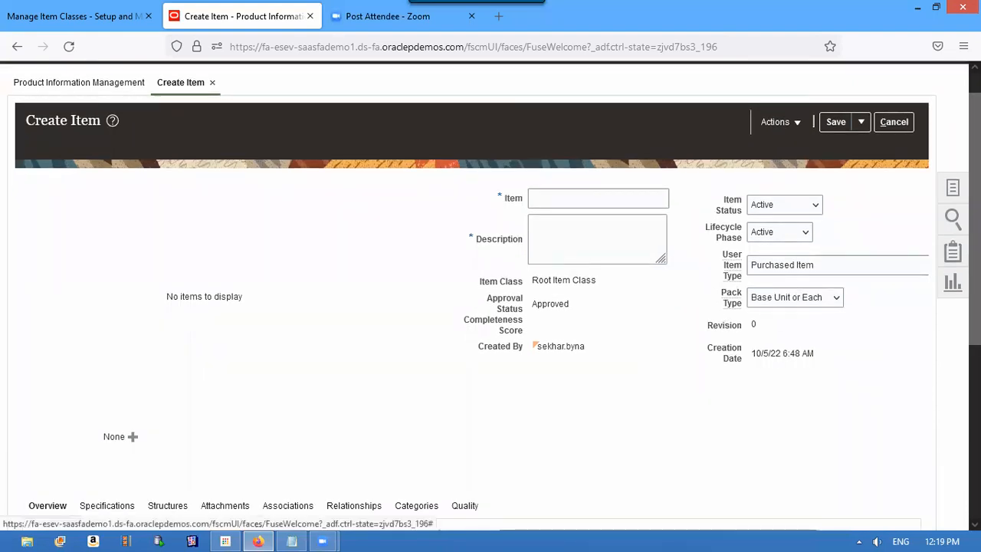
pyautogui.scroll(-3)
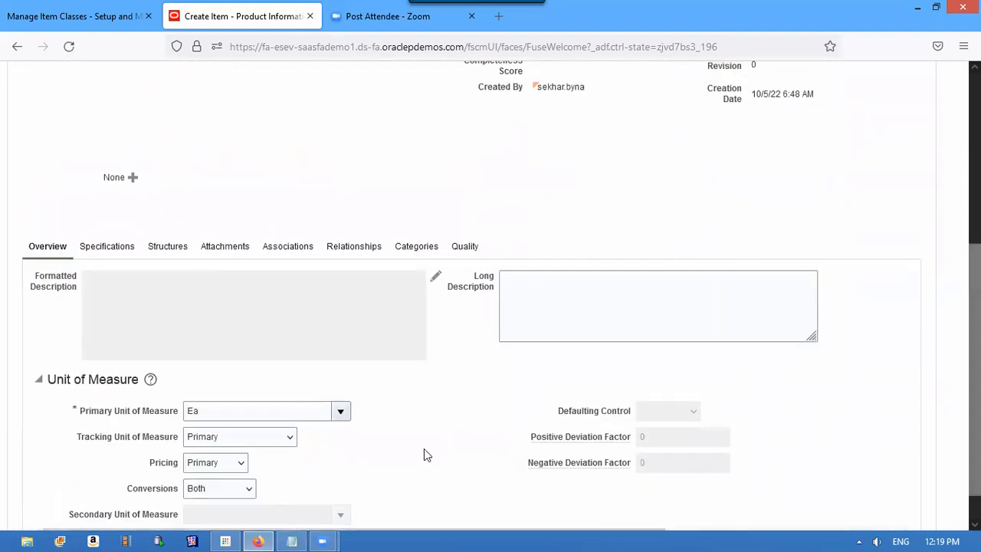
pyautogui.moveTo(318, 397)
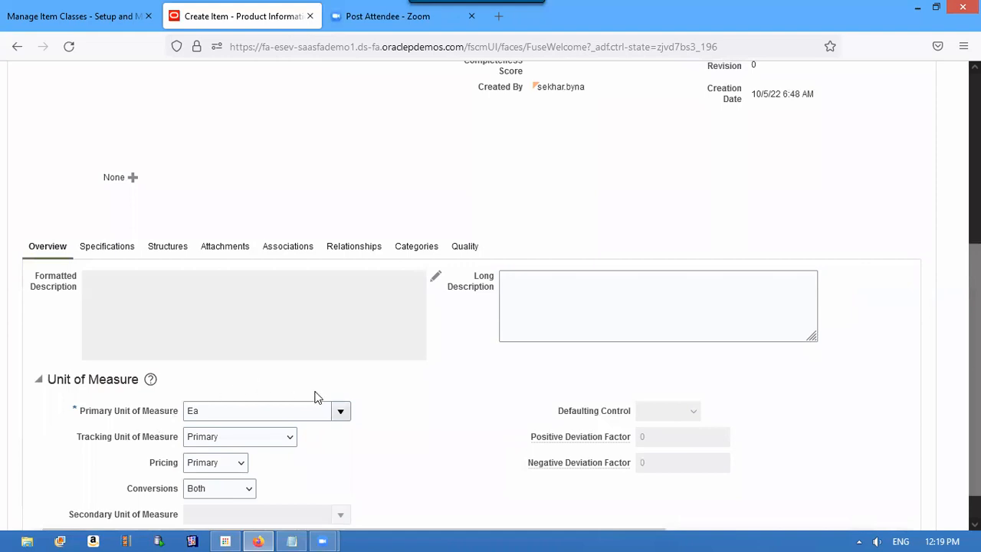
pyautogui.click(76, 15)
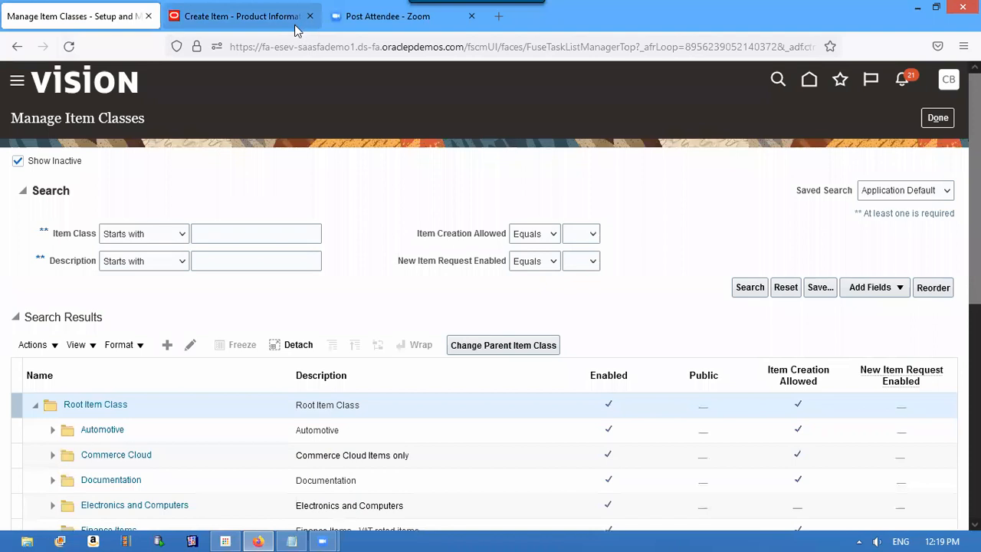
pyautogui.click(240, 17)
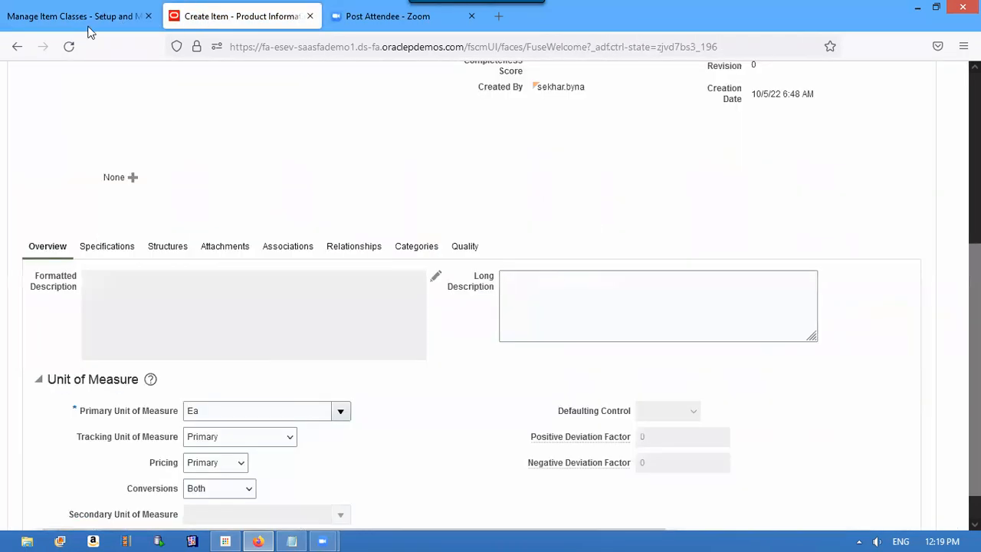
pyautogui.moveTo(291, 38)
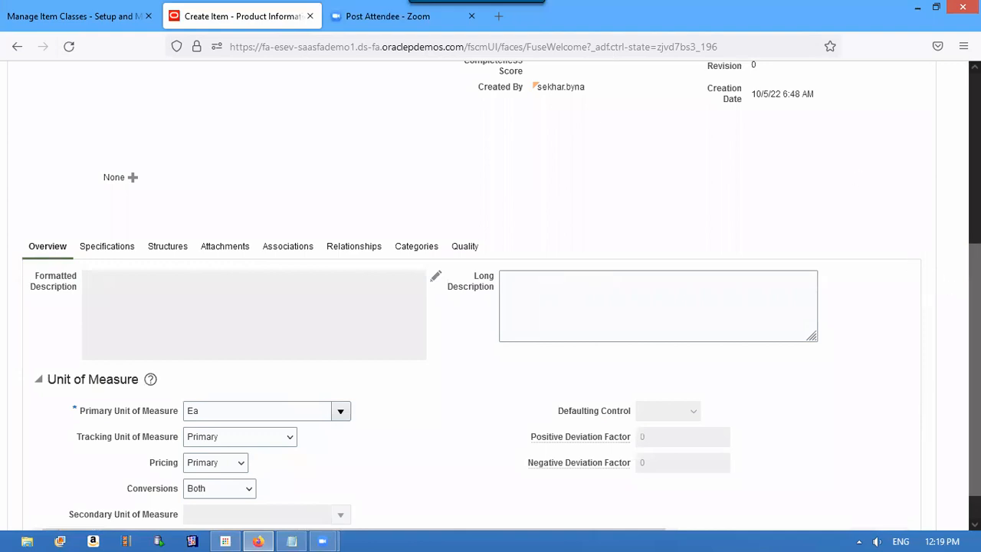
pyautogui.scroll(3)
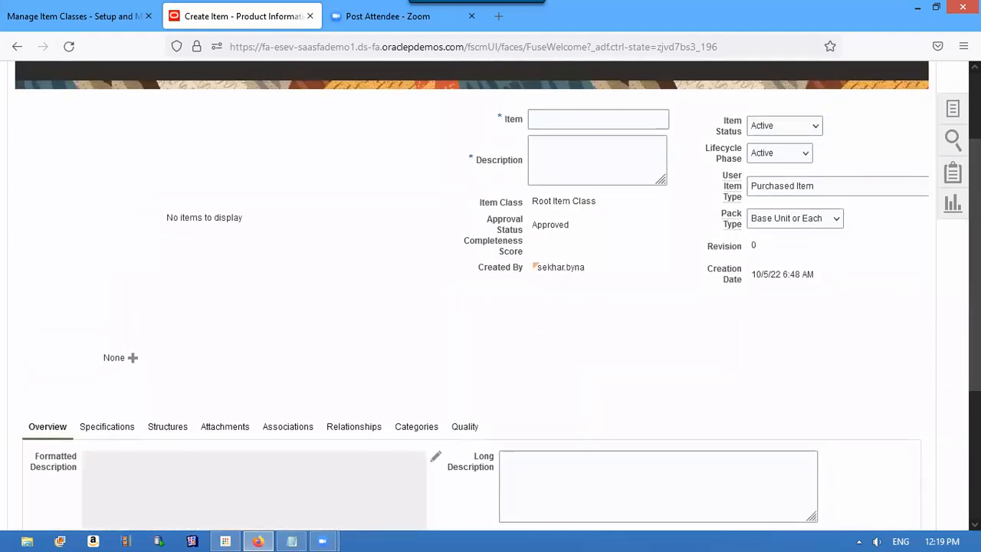
pyautogui.scroll(3)
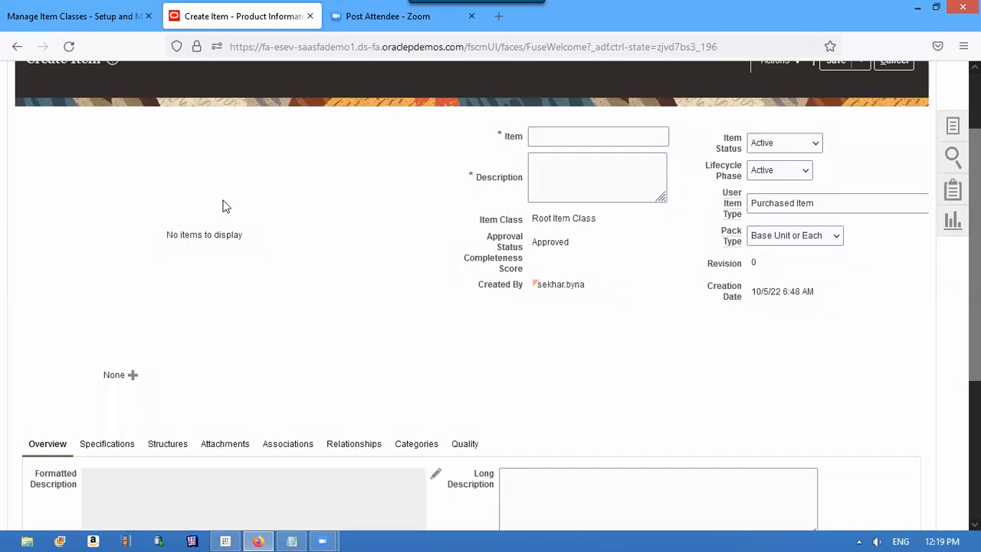
pyautogui.click(72, 16)
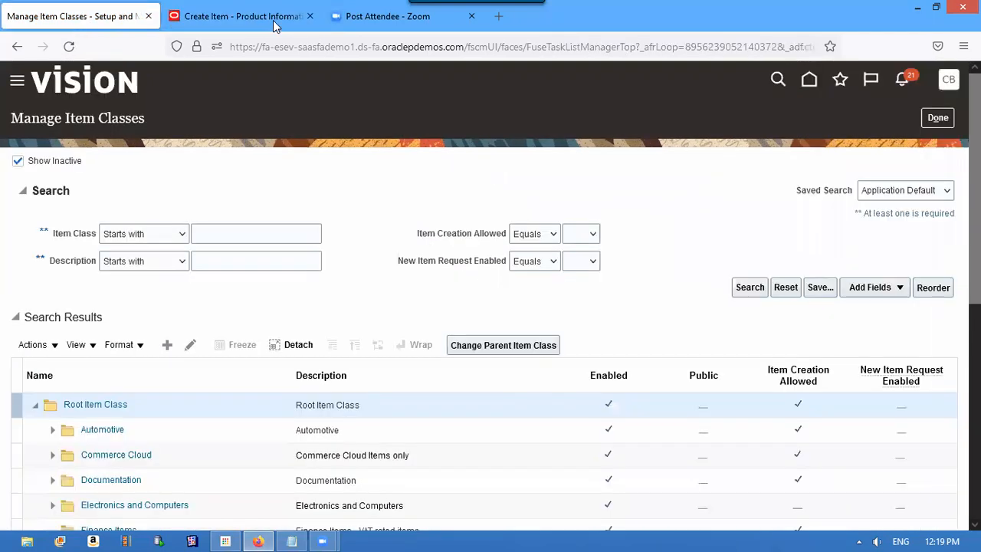